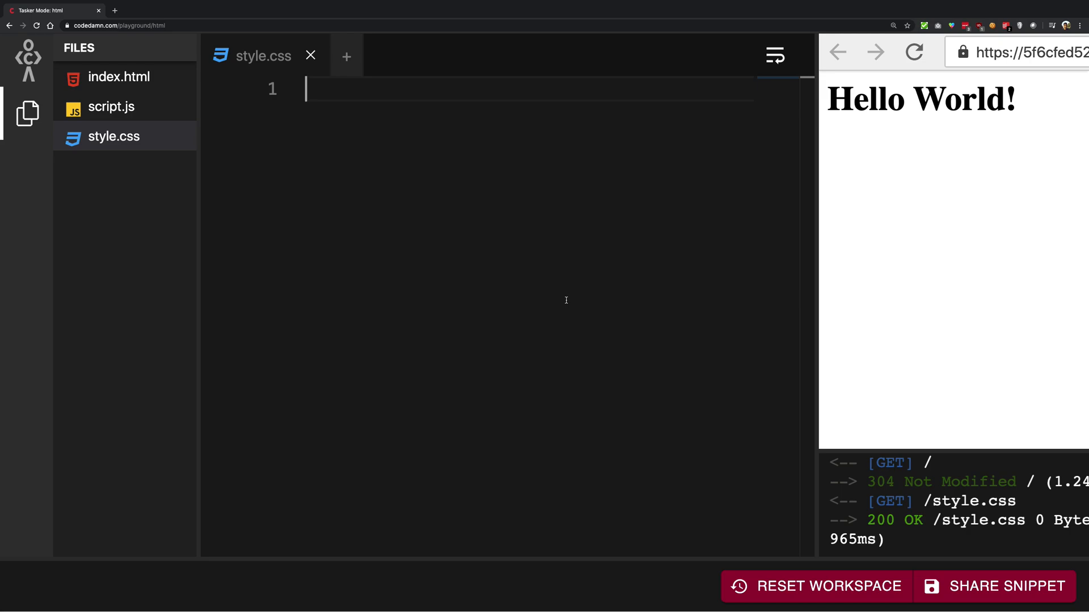
- Add an h1 { color: red; } rule in style.css so Hello World! turns red
{"action": "type", "text": "h1 {"}
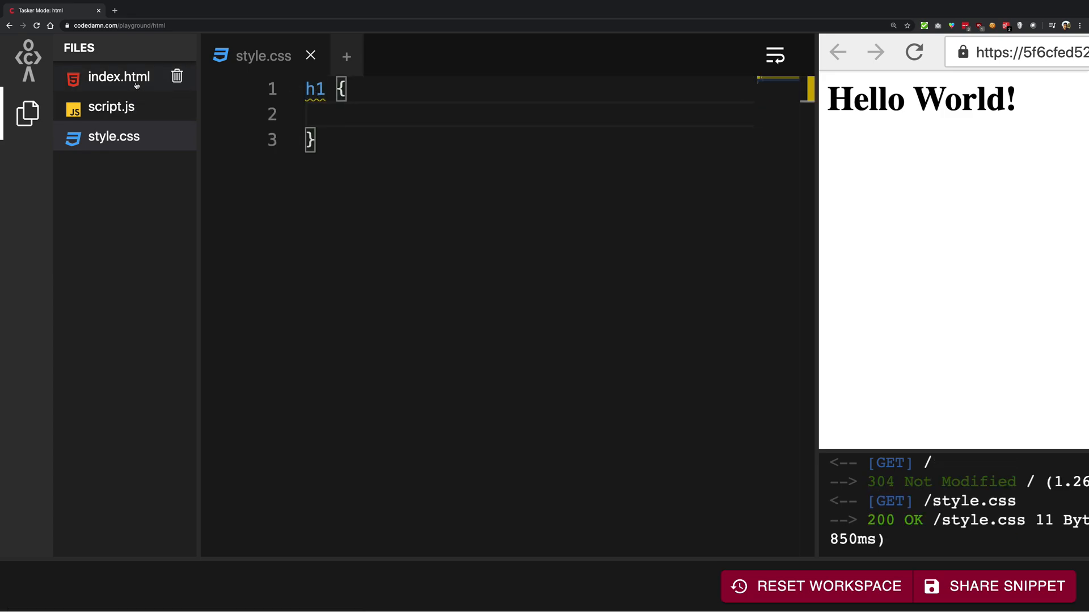
{"action": "left_click", "coordinate": [117, 76]}
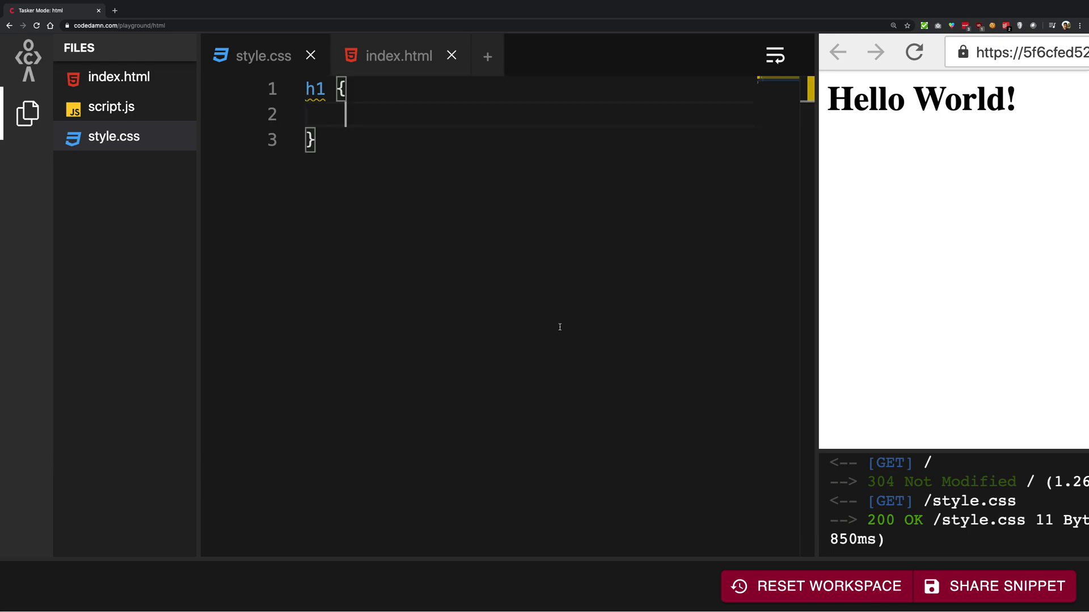
{"action": "type", "text": "color: blue;"}
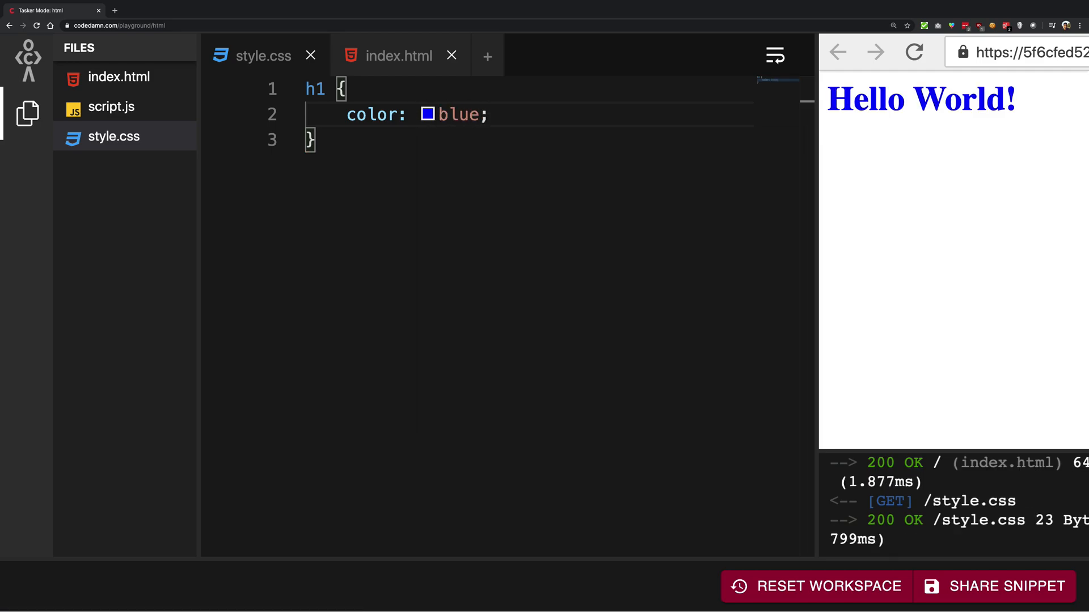
{"action": "type", "text": "red"}
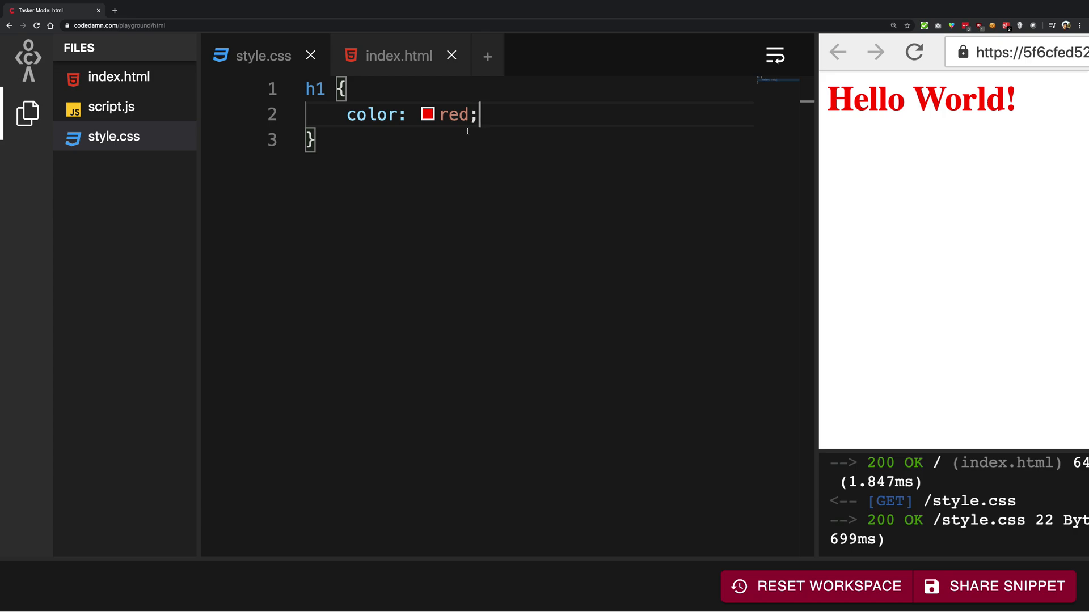
- Replace red with #000000, then pick the blue #4d6fe0 from the colour swatch
{"action": "double_click", "coordinate": [452, 115]}
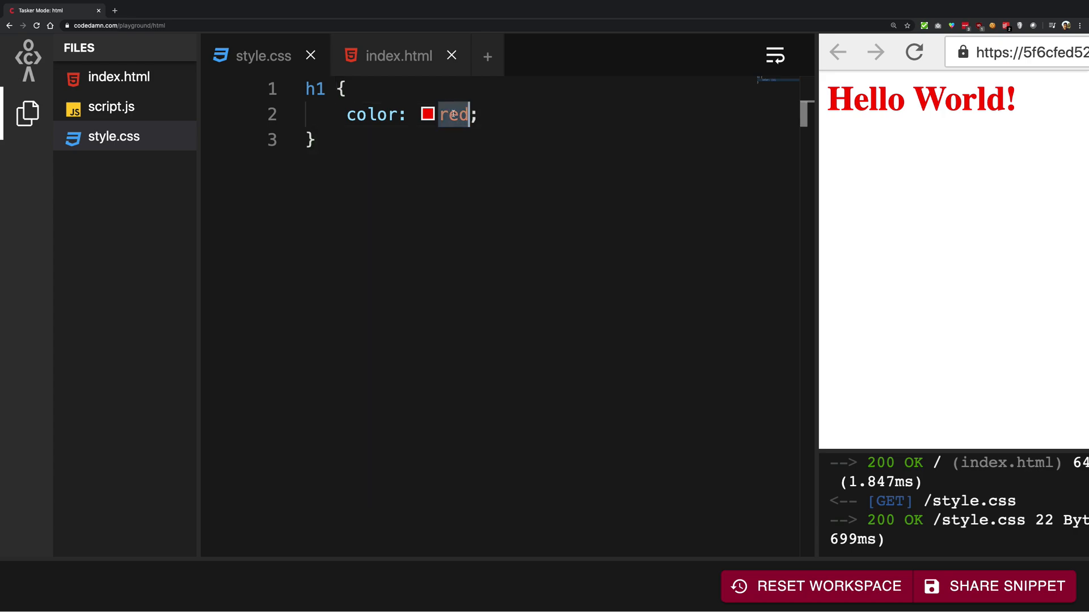
{"action": "type", "text": "#"}
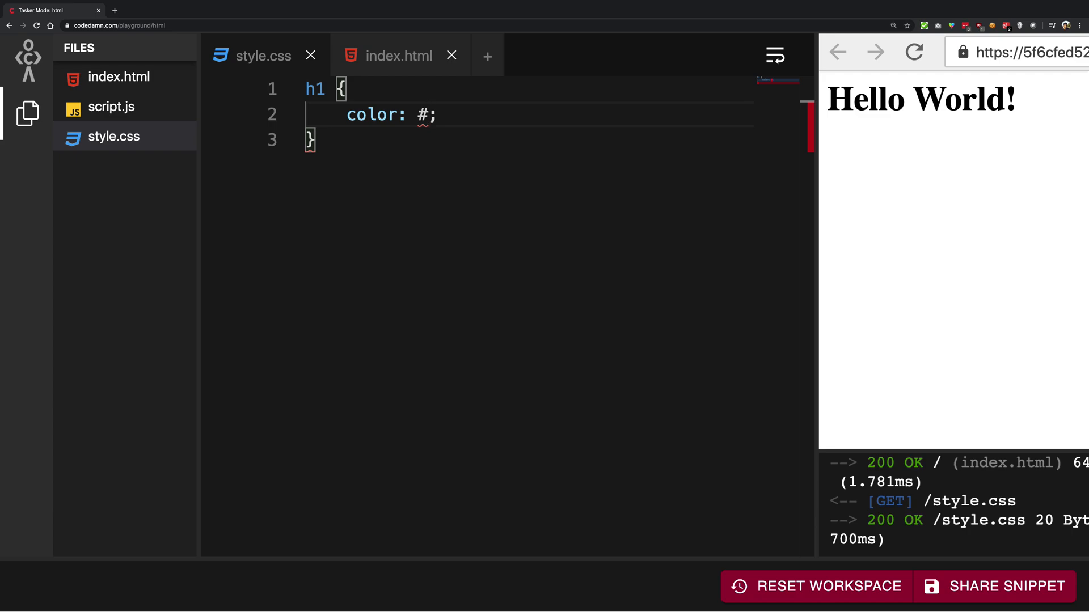
{"action": "type", "text": "00000"}
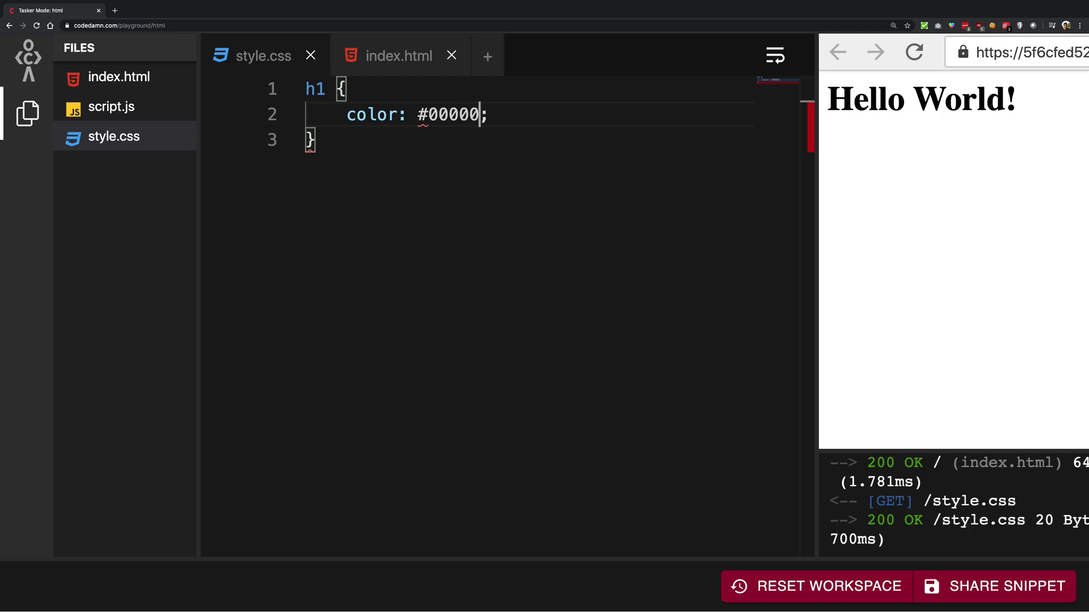
{"action": "type", "text": "0"}
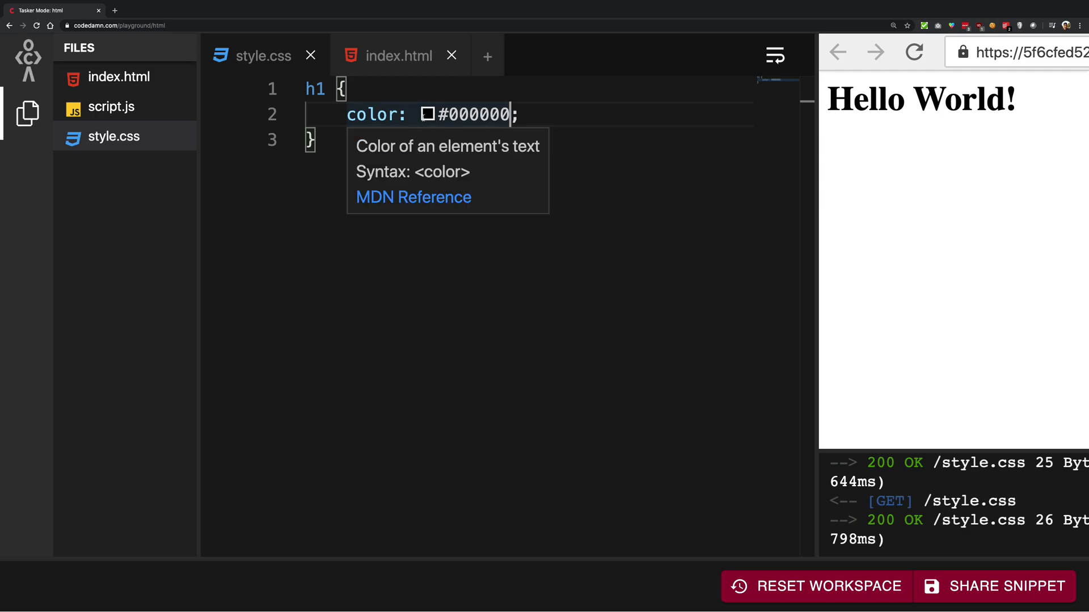
{"action": "left_click", "coordinate": [395, 137]}
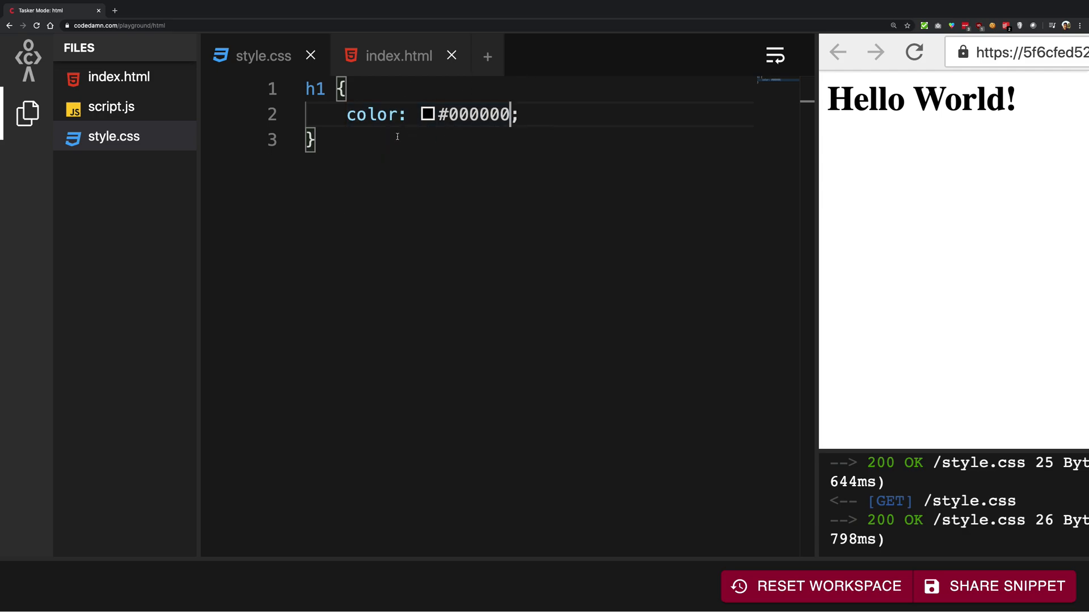
{"action": "left_click", "coordinate": [427, 115]}
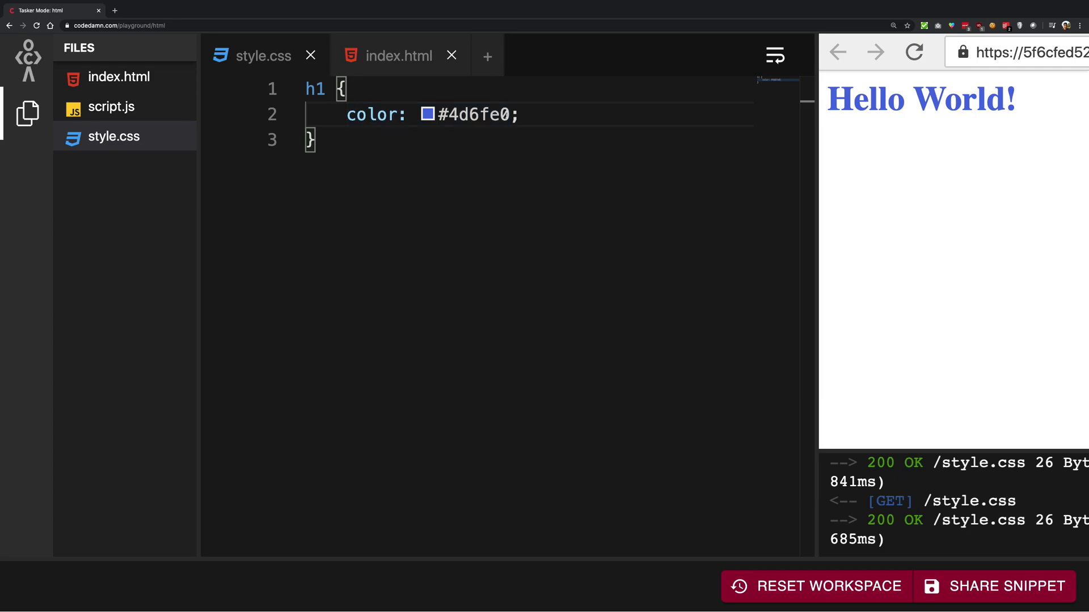
{"action": "left_click", "coordinate": [427, 114]}
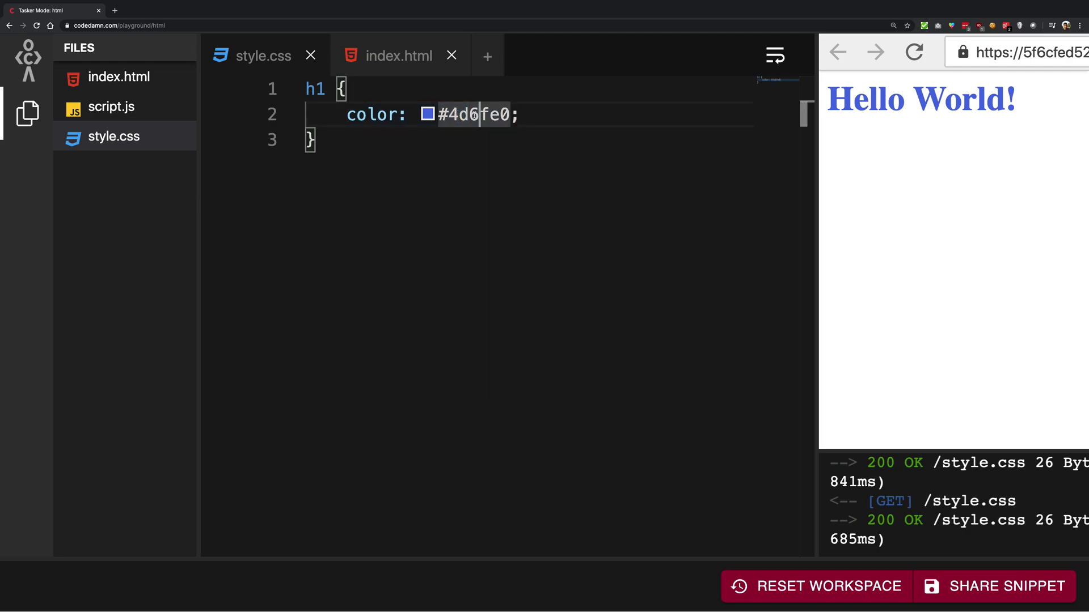
{"action": "left_click", "coordinate": [428, 114]}
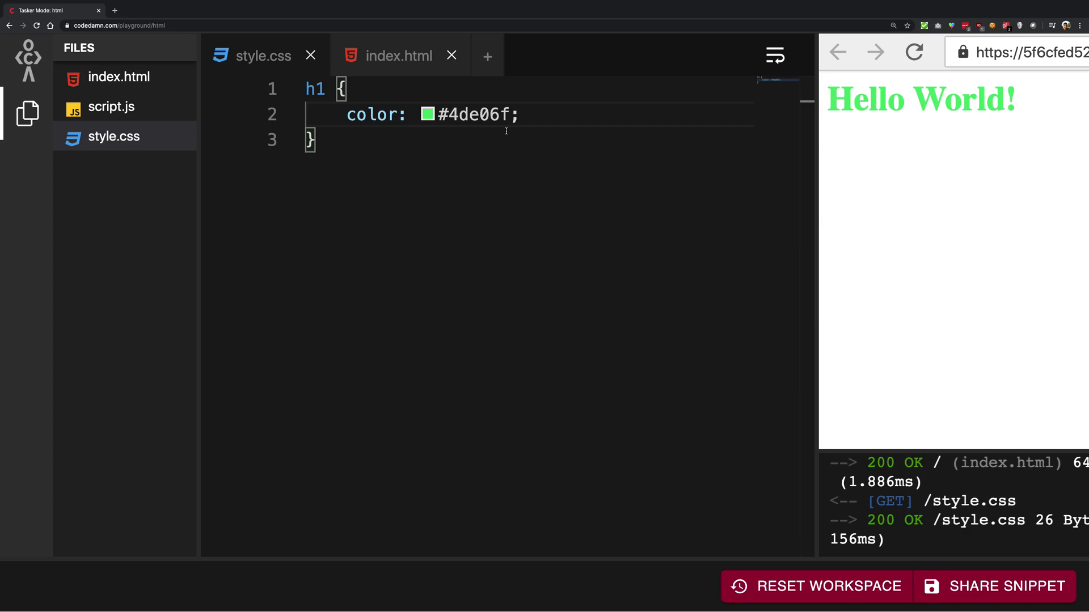
{"action": "left_click", "coordinate": [427, 114]}
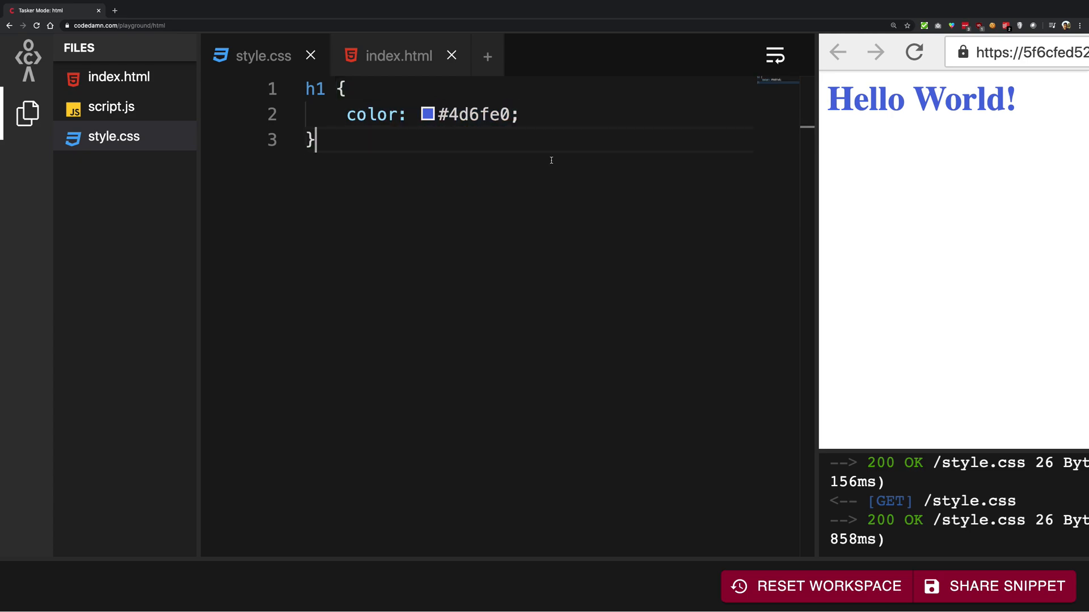
{"action": "double_click", "coordinate": [472, 114]}
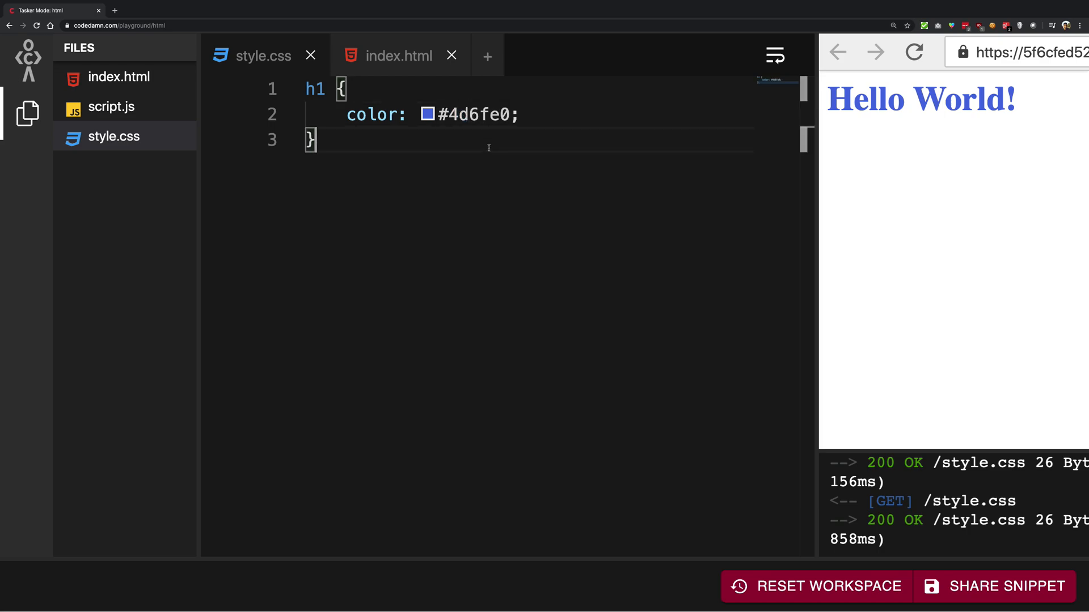
{"action": "double_click", "coordinate": [474, 114]}
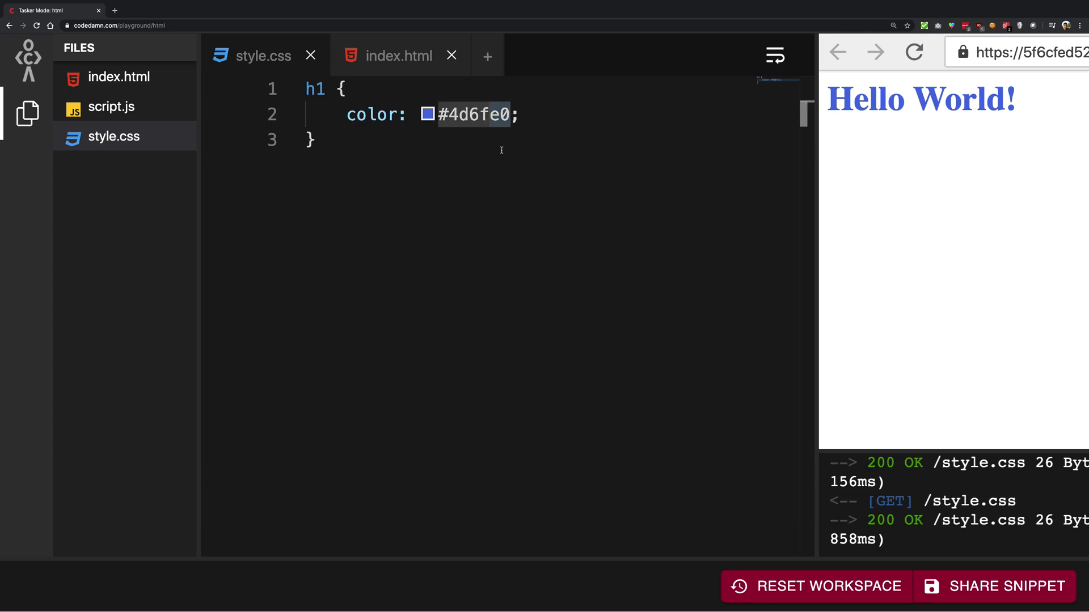
- Edit the hex value through ff0000 to end at #00ff00, making the heading bright green
{"action": "left_click", "coordinate": [428, 114]}
{"action": "type", "text": "0"}
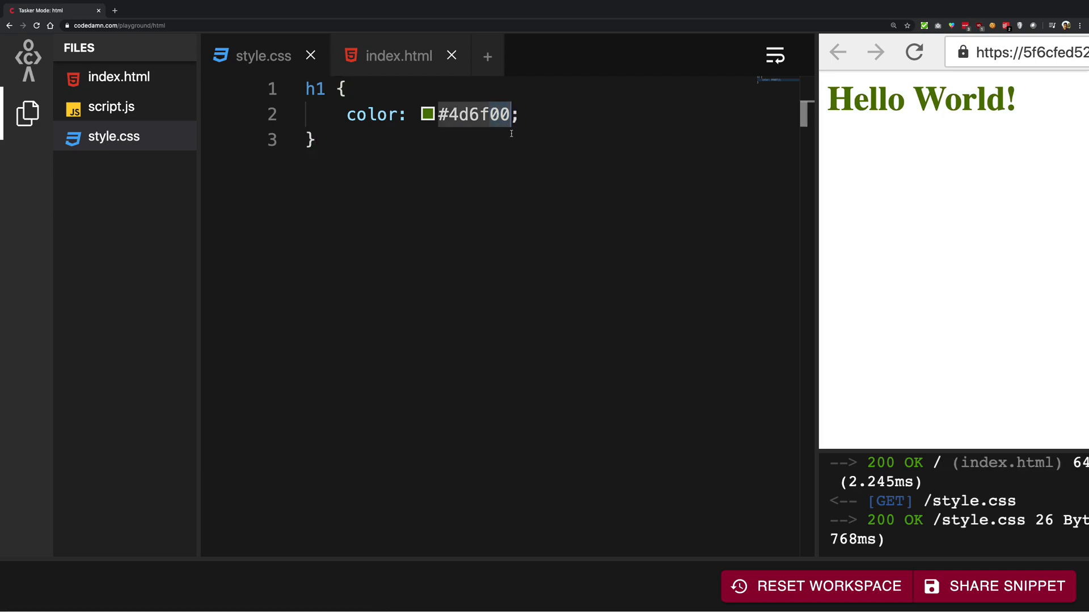
{"action": "left_click", "coordinate": [428, 114]}
{"action": "type", "text": "00"}
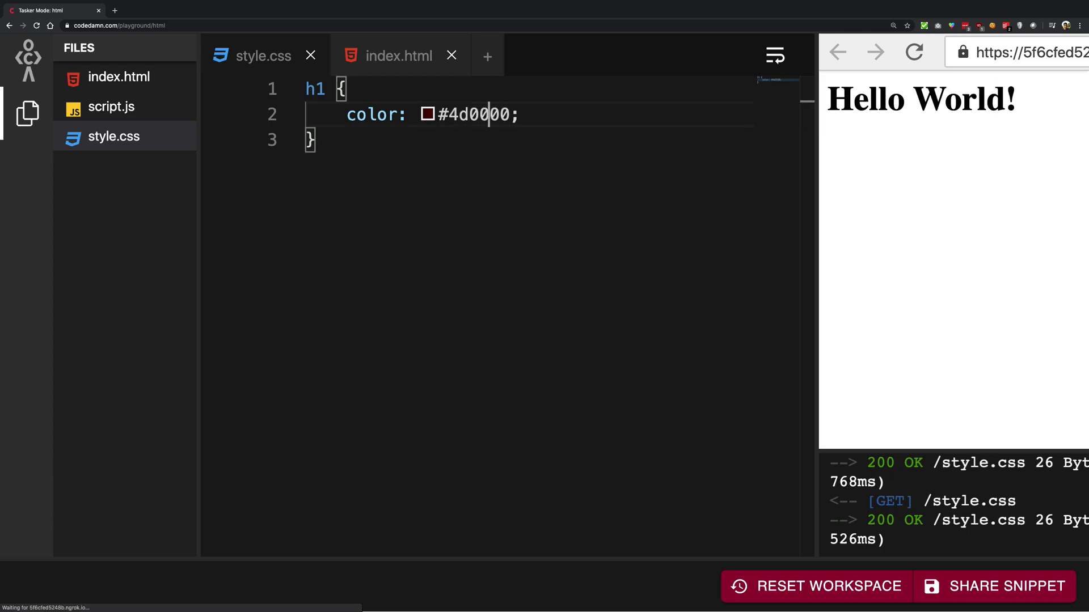
{"action": "left_click", "coordinate": [427, 115]}
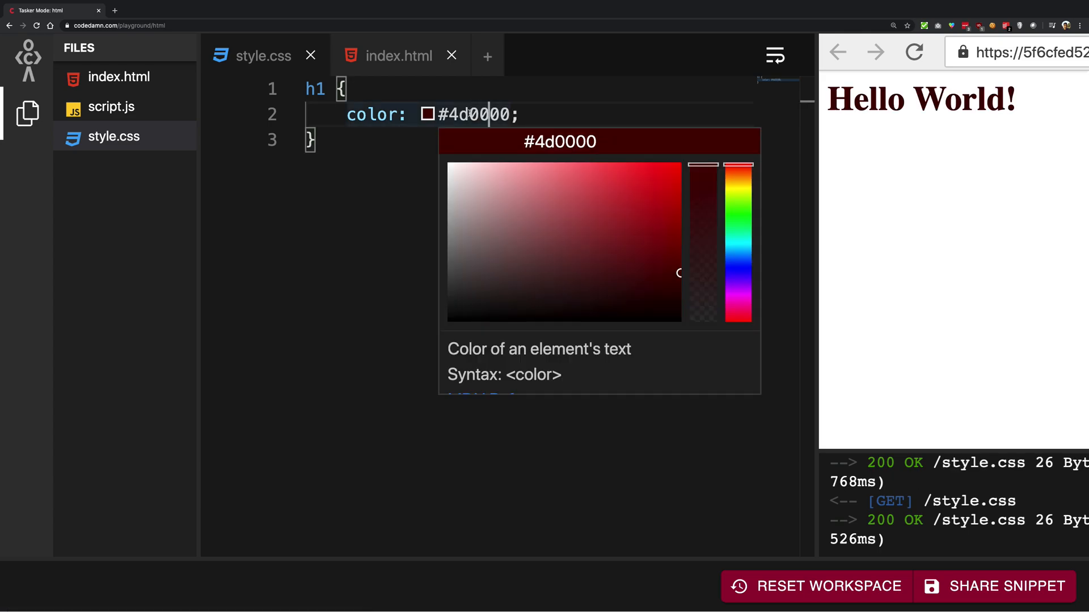
{"action": "left_click", "coordinate": [552, 186]}
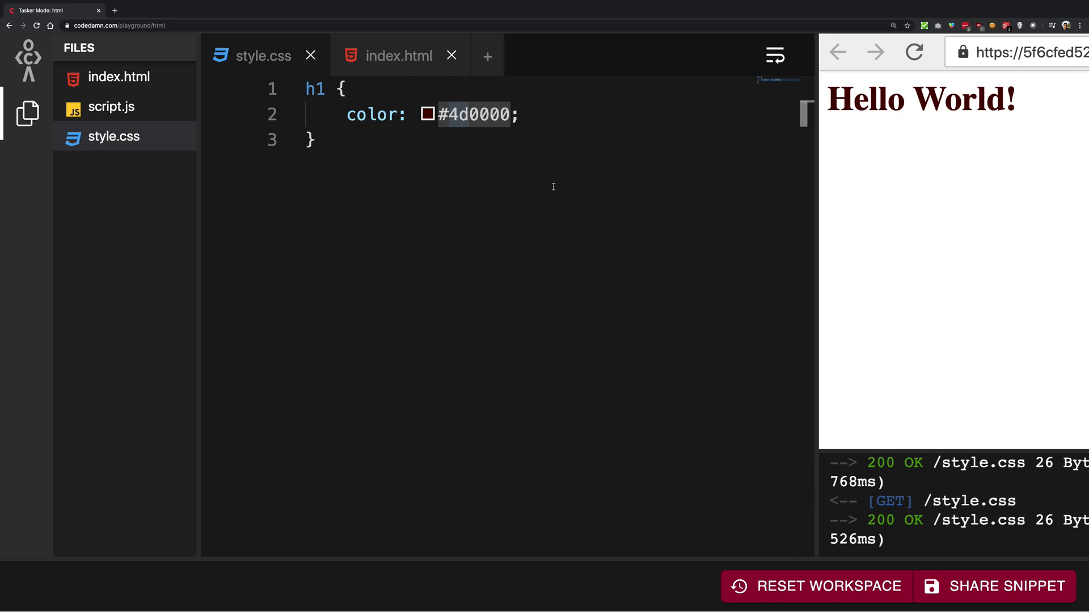
{"action": "type", "text": "ff0000"}
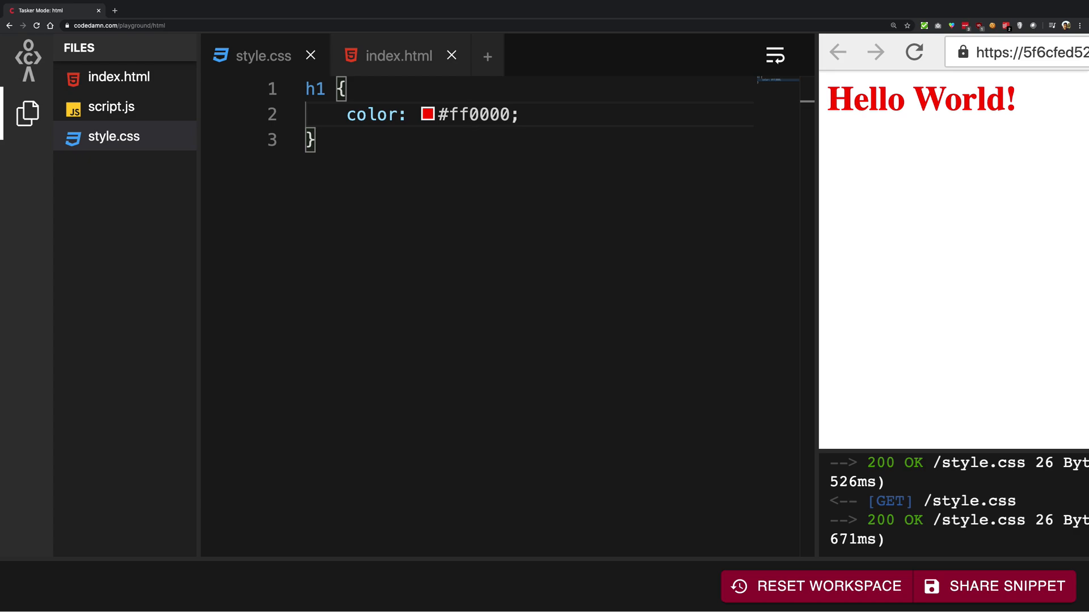
{"action": "double_click", "coordinate": [458, 114]}
{"action": "type", "text": "00"}
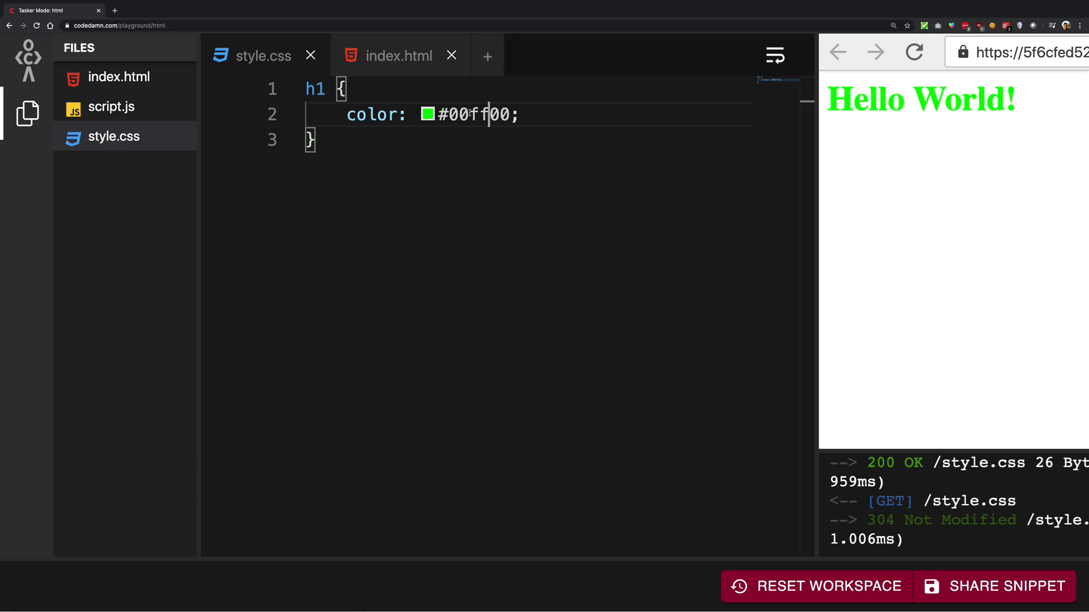
- Try the green keyword and the hex #00ff00 for the h1 colour
{"action": "left_click", "coordinate": [429, 114]}
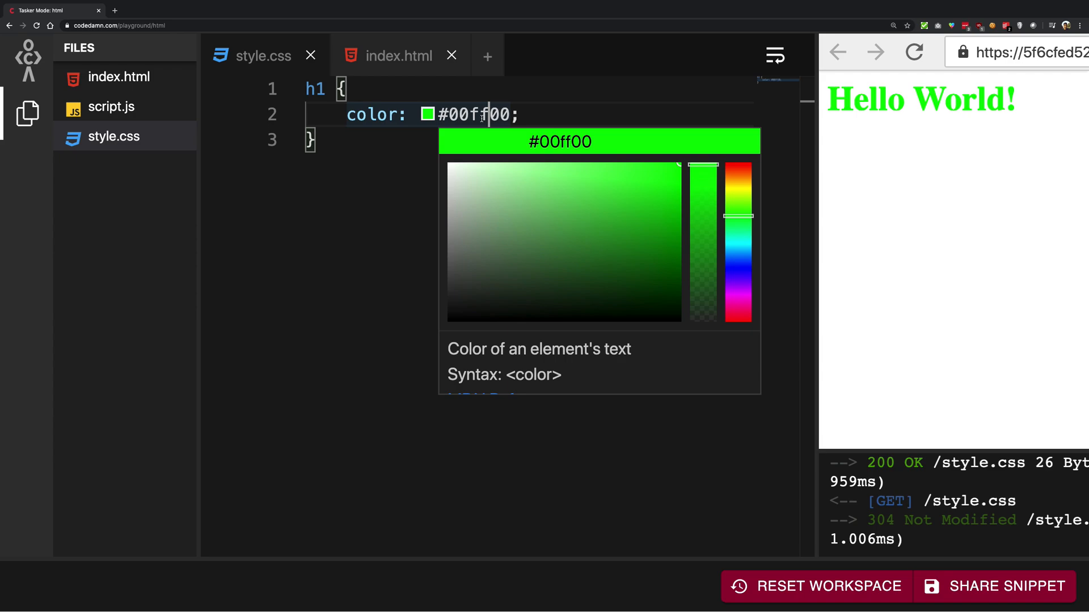
{"action": "type", "text": "green"}
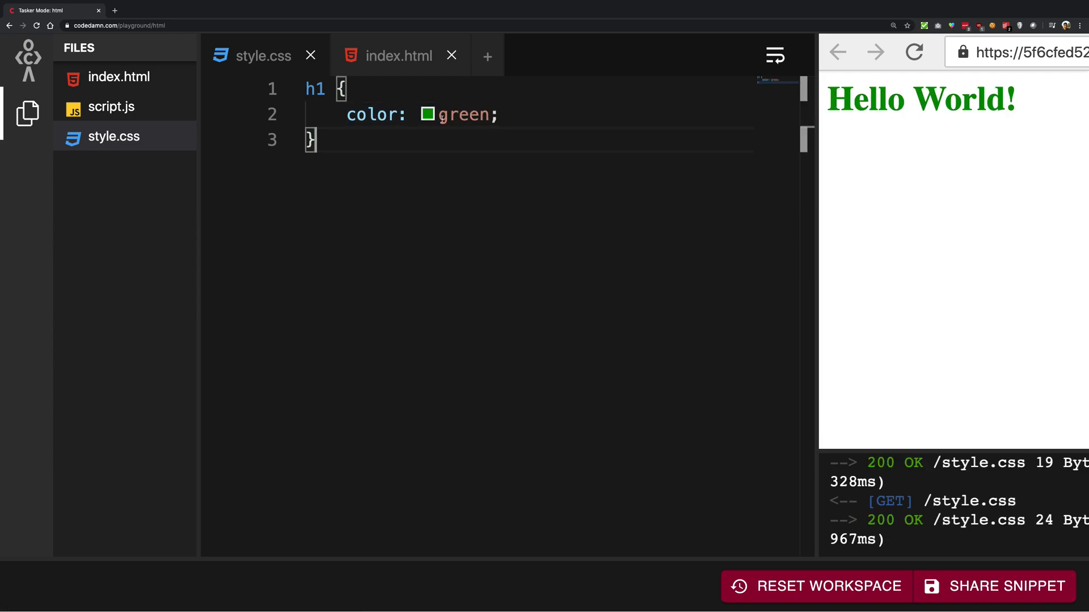
{"action": "type", "text": "#"}
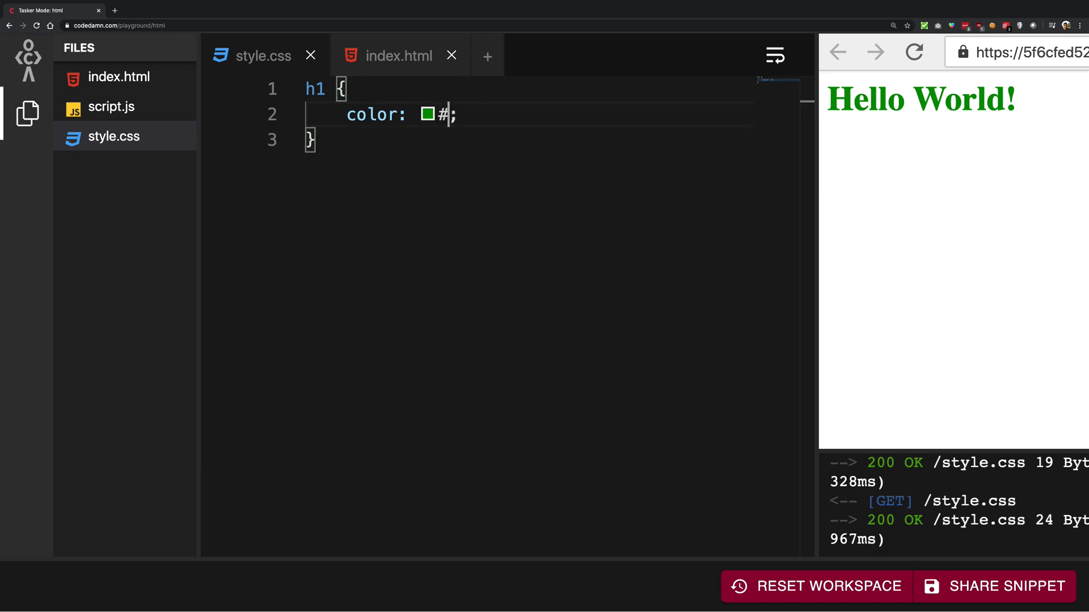
{"action": "type", "text": "00ff00"}
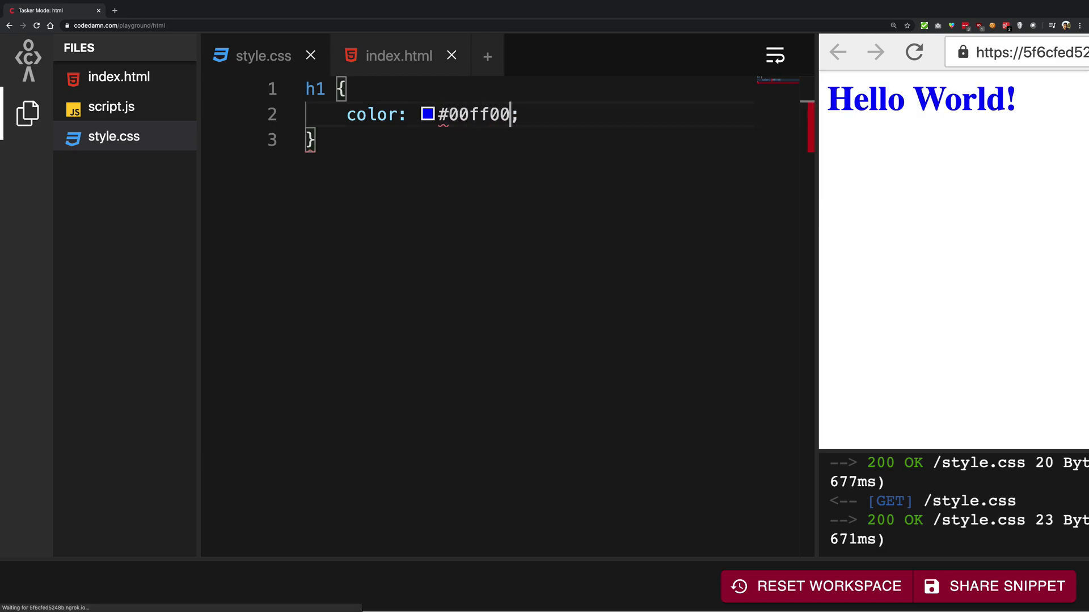
{"action": "left_click", "coordinate": [427, 114]}
{"action": "type", "text": "green"}
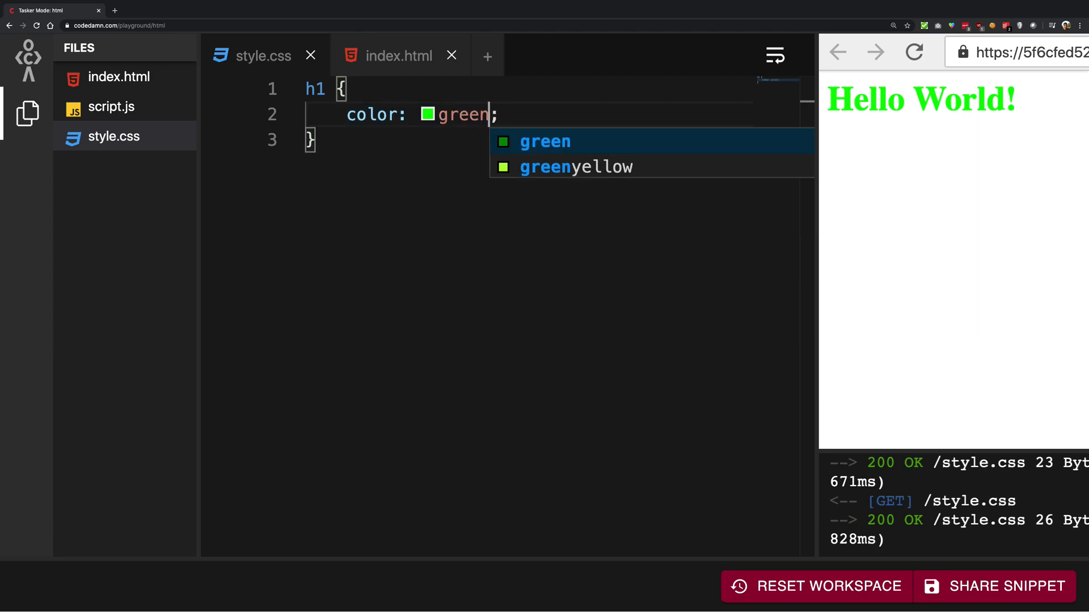
{"action": "left_click", "coordinate": [428, 115]}
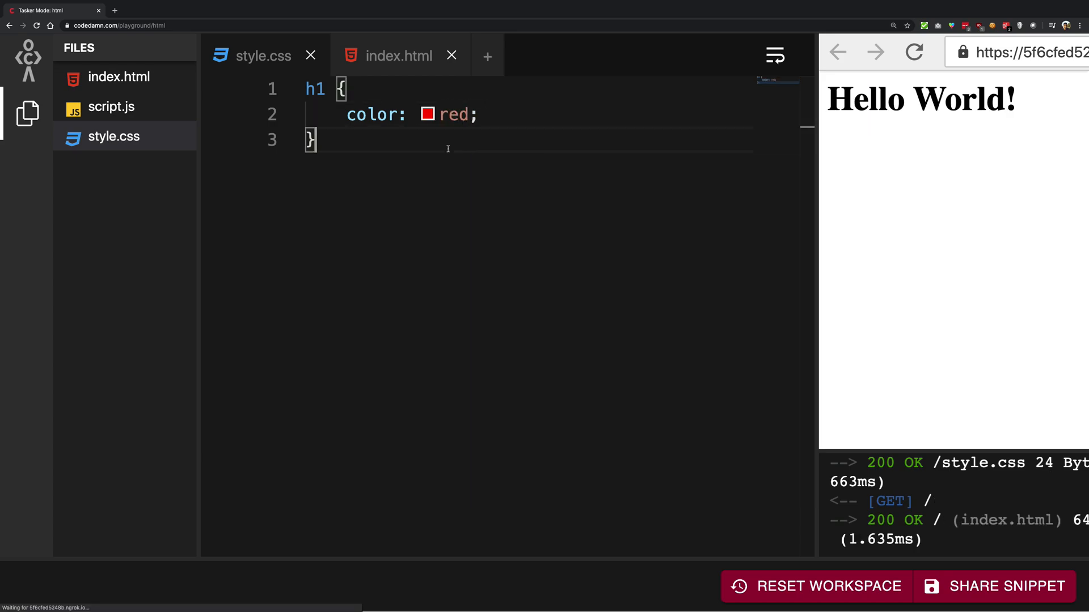
- Set the h1 colour to blue, ending as the hex value #0000ff
{"action": "left_click", "coordinate": [428, 115]}
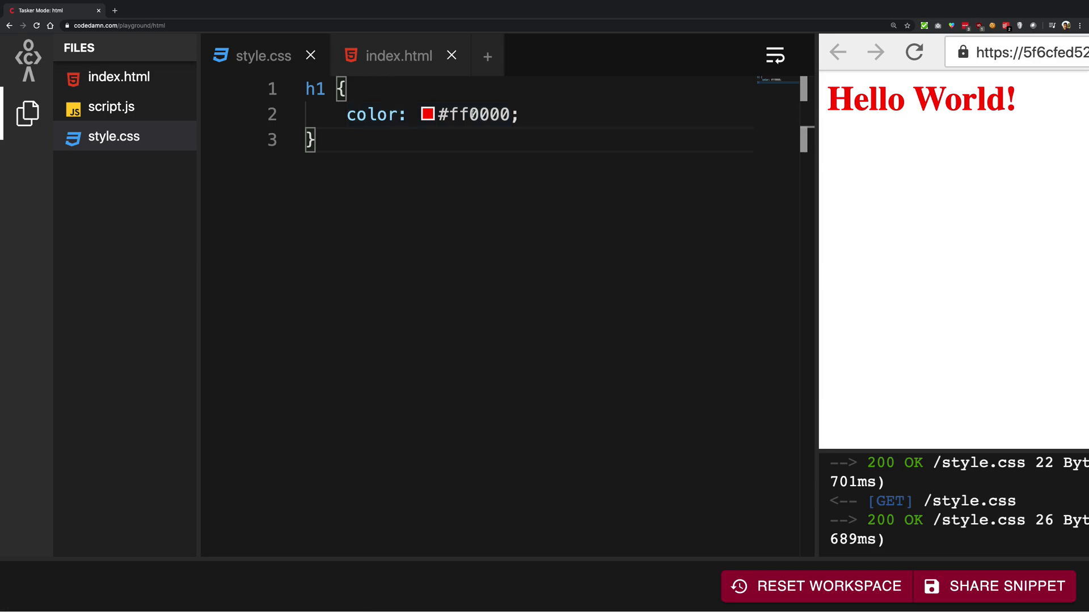
{"action": "type", "text": "blue"}
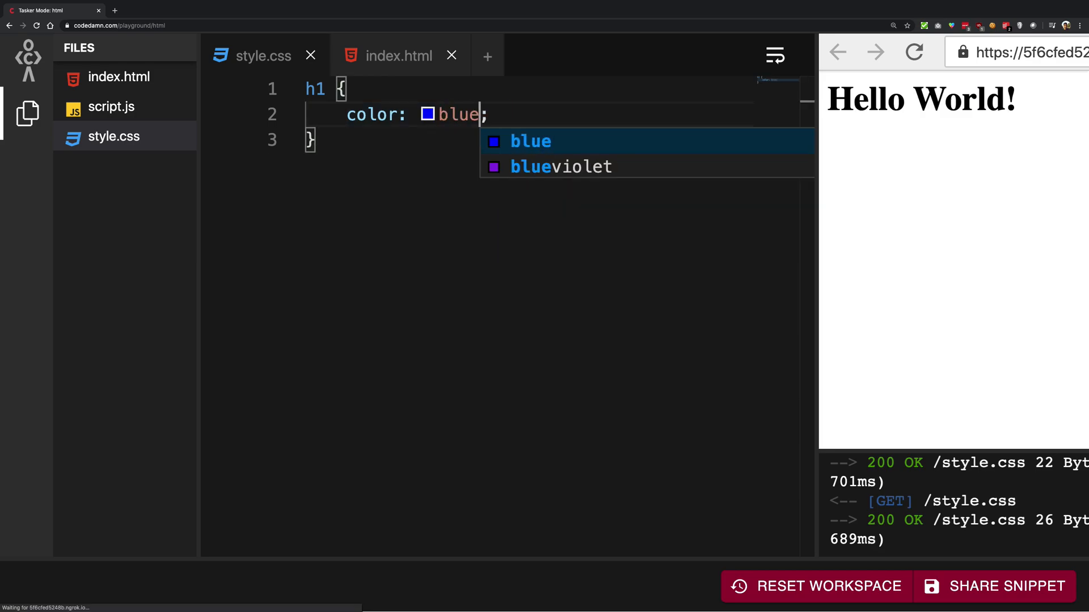
{"action": "left_click", "coordinate": [428, 114]}
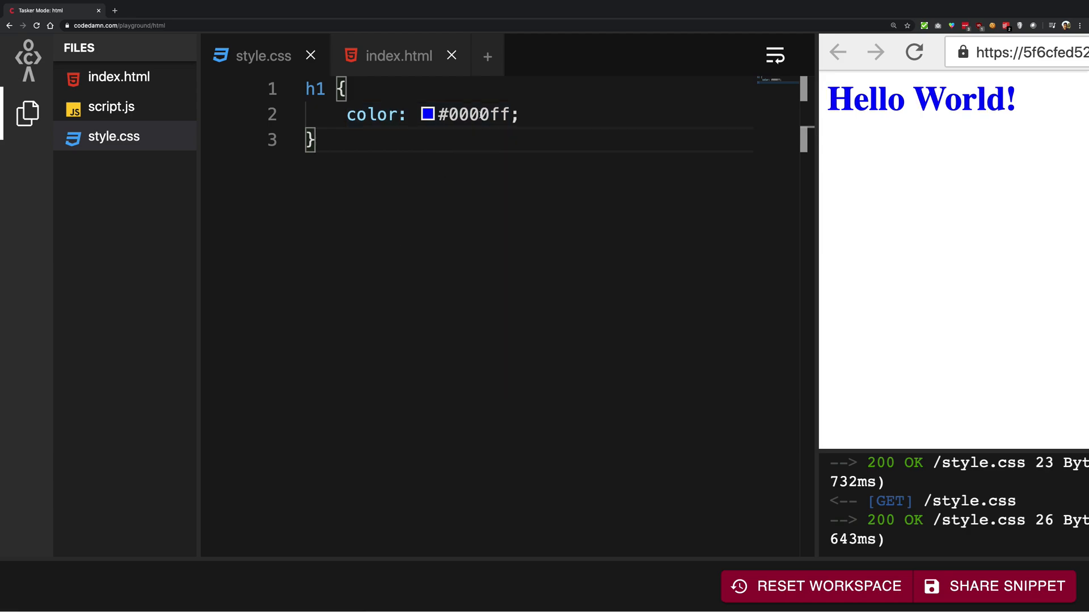
- Rewrite the h1 colour as rgb(255,0,0), keeping the red channel at 255
{"action": "double_click", "coordinate": [476, 114]}
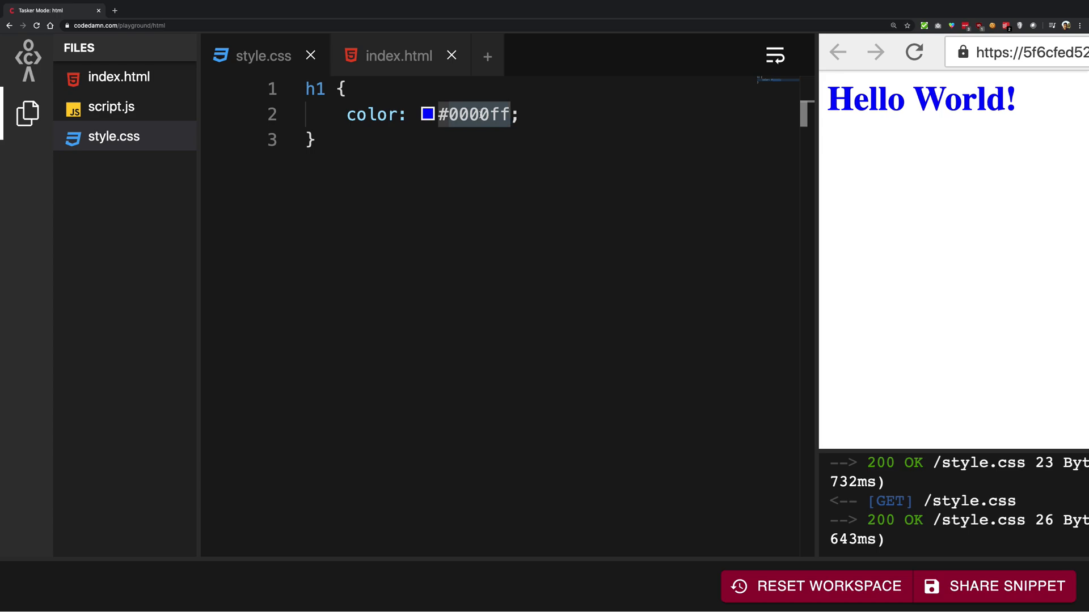
{"action": "type", "text": "rgb("}
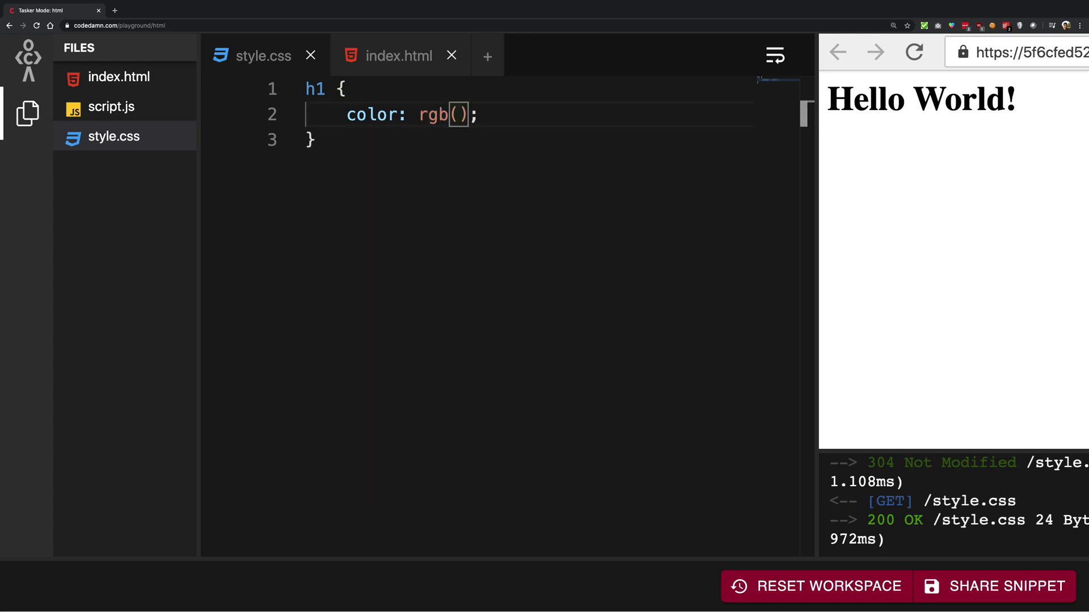
{"action": "type", "text": "0,0,0"}
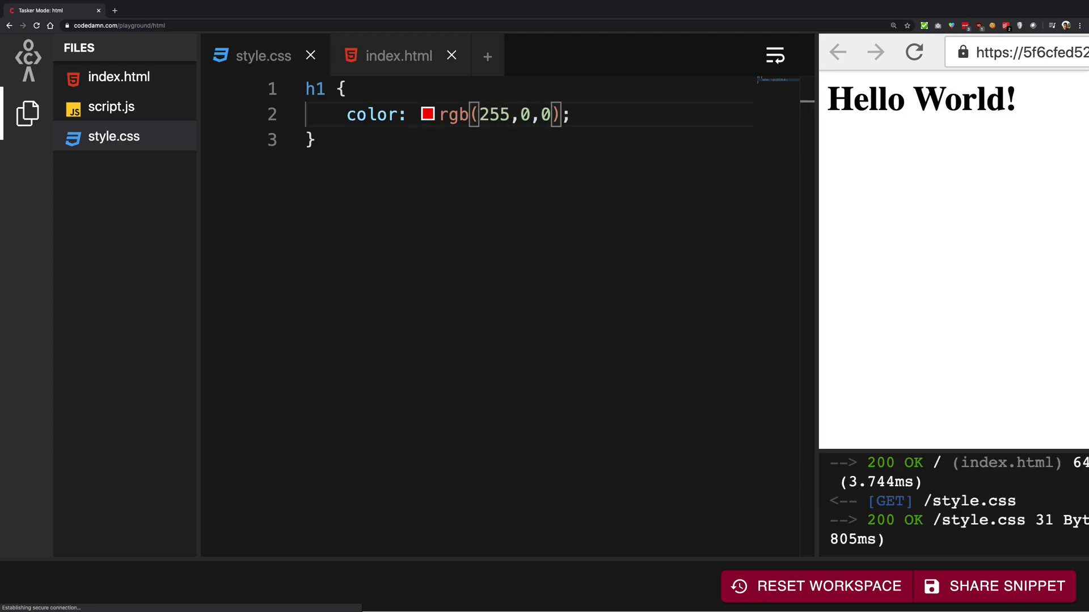
{"action": "left_click", "coordinate": [427, 114]}
{"action": "type", "text": "6"}
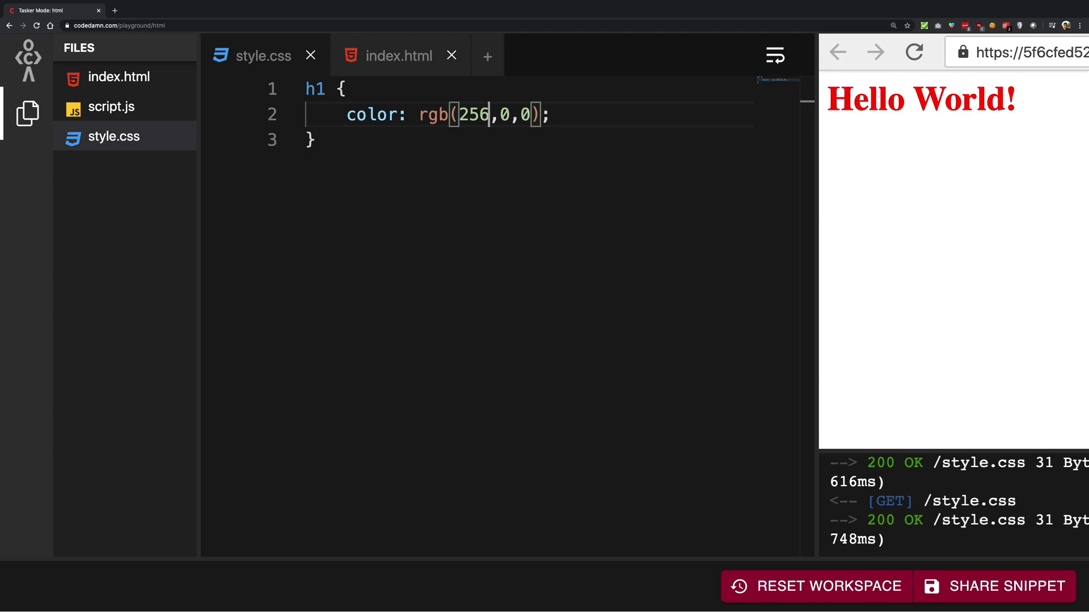
{"action": "mouse_move", "coordinate": [867, 123]}
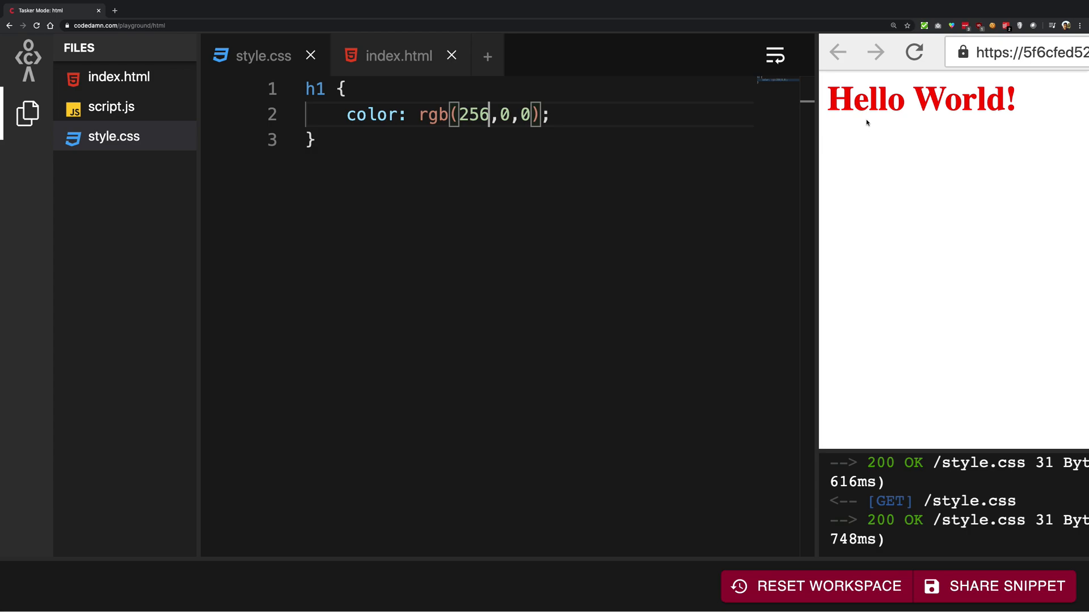
{"action": "key", "text": "Backspace"}
{"action": "type", "text": "5"}
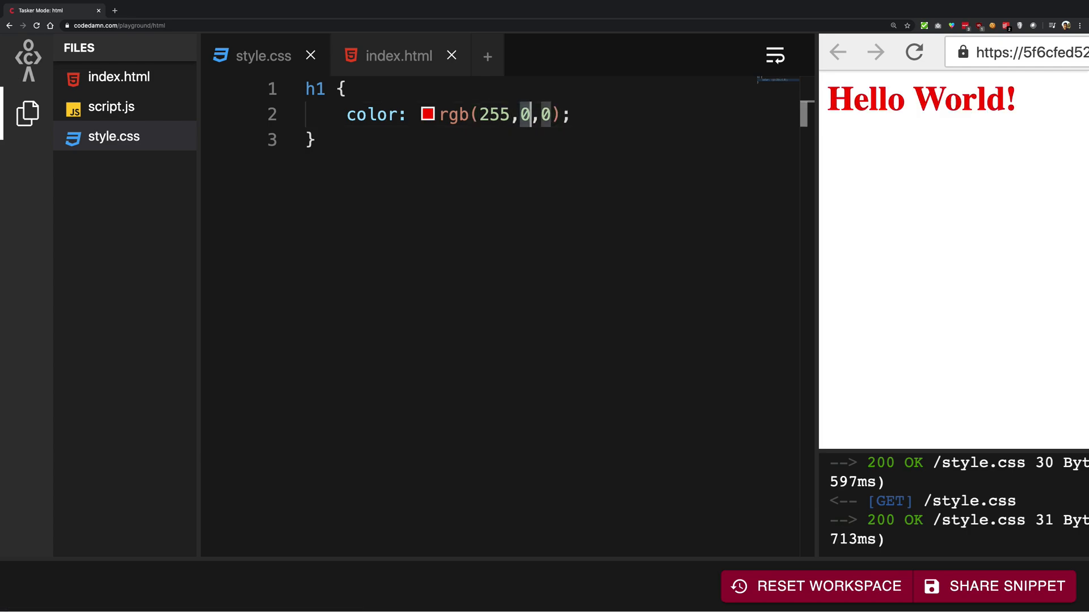
- Change the rgb() channels to 255,255,0, then 255,255,255, then 255,128,255 for a pink heading
{"action": "type", "text": "255"}
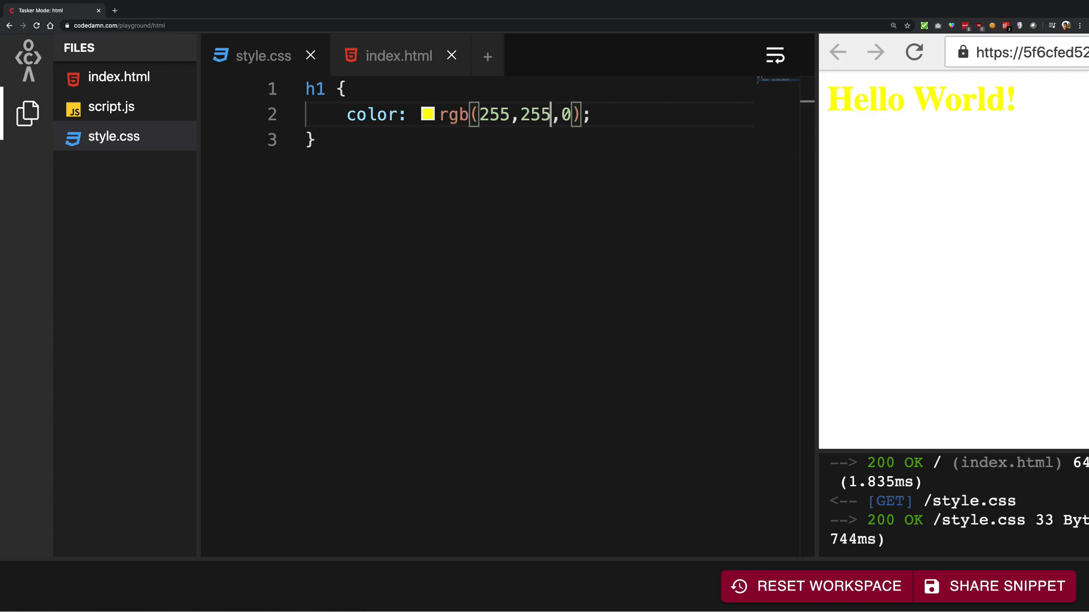
{"action": "double_click", "coordinate": [489, 115]}
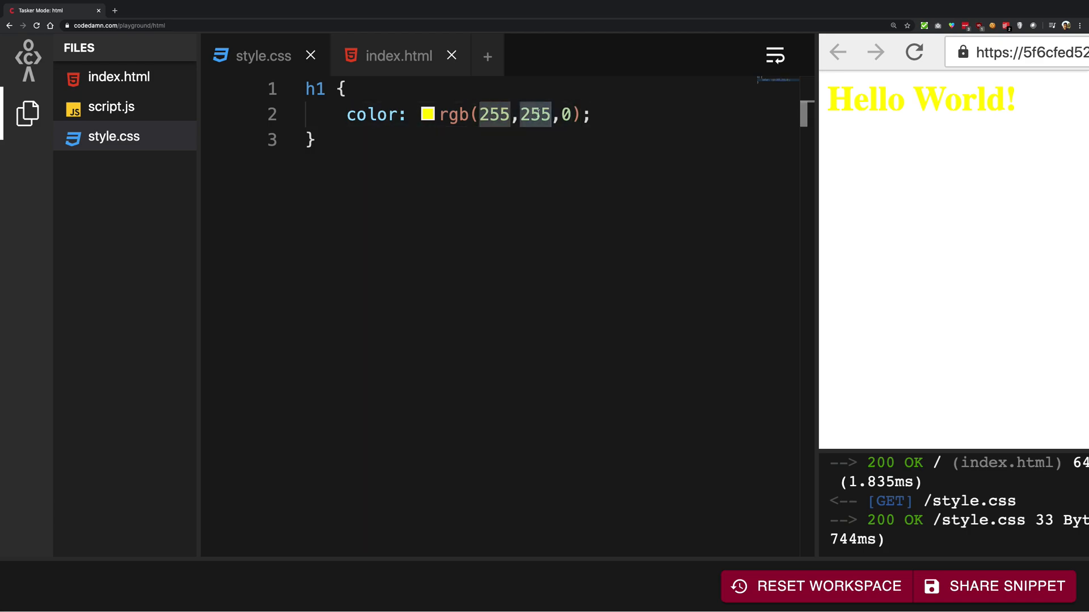
{"action": "type", "text": "255"}
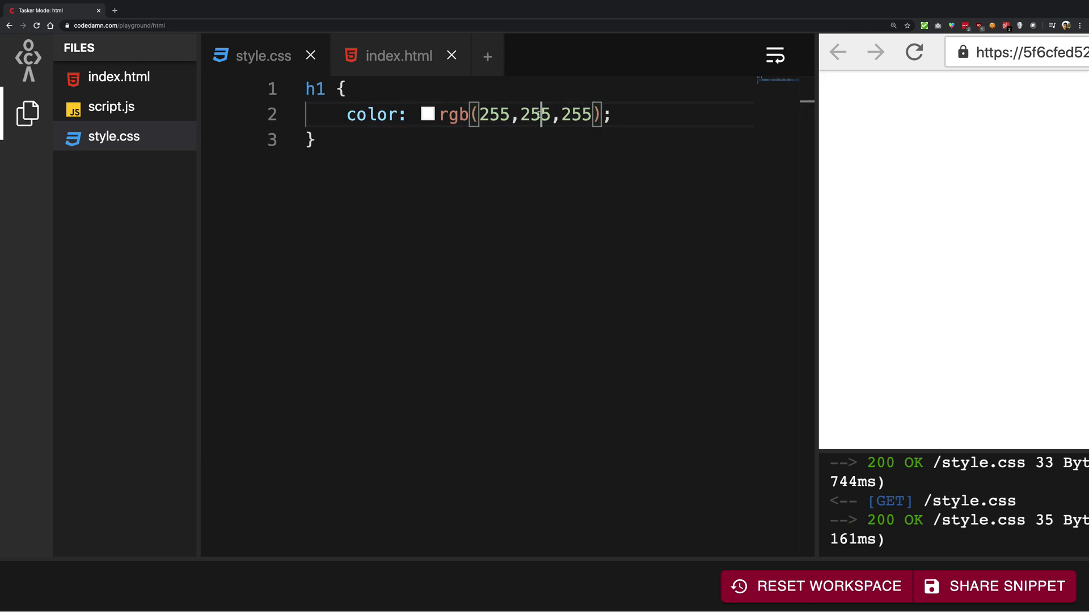
{"action": "type", "text": "128"}
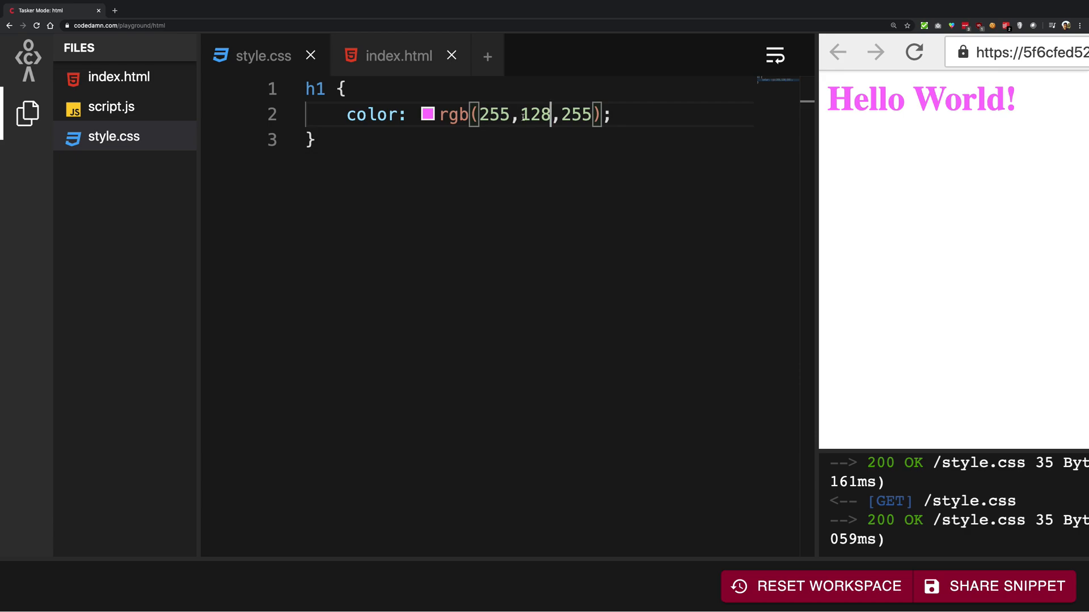
{"action": "left_click", "coordinate": [427, 115]}
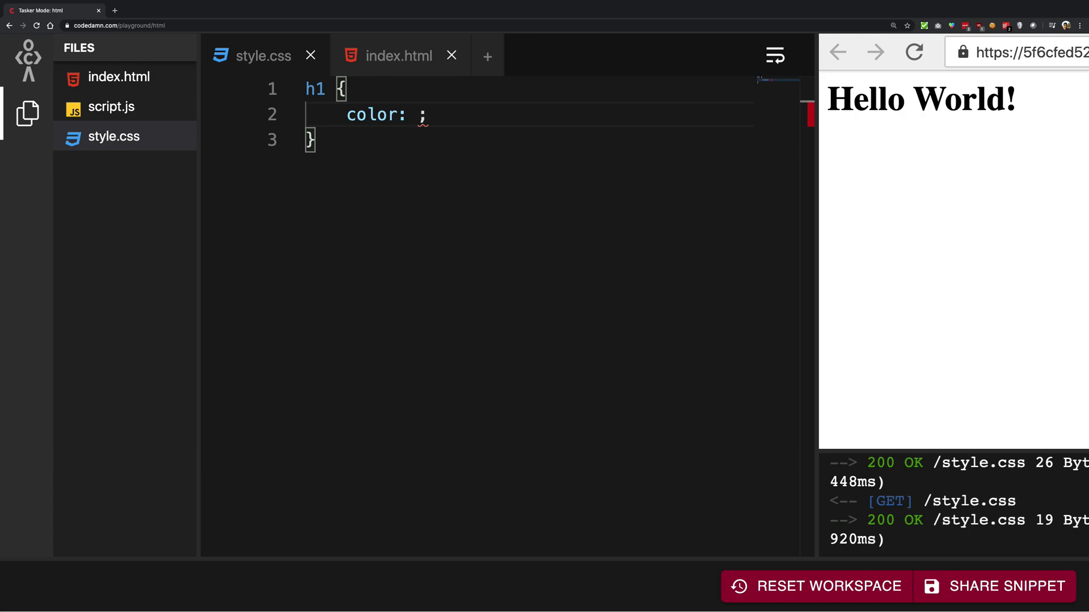
- Enter the h1 colour as rgba(100, 100, 100, 1) using the rgba suggestion
{"action": "type", "text": "rgb"}
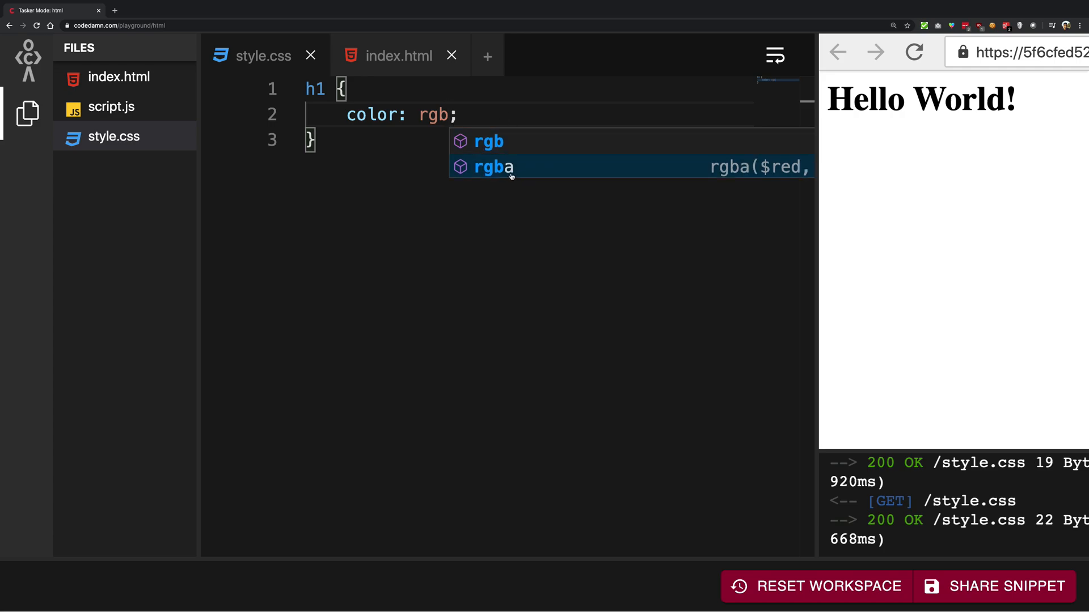
{"action": "left_click", "coordinate": [494, 167]}
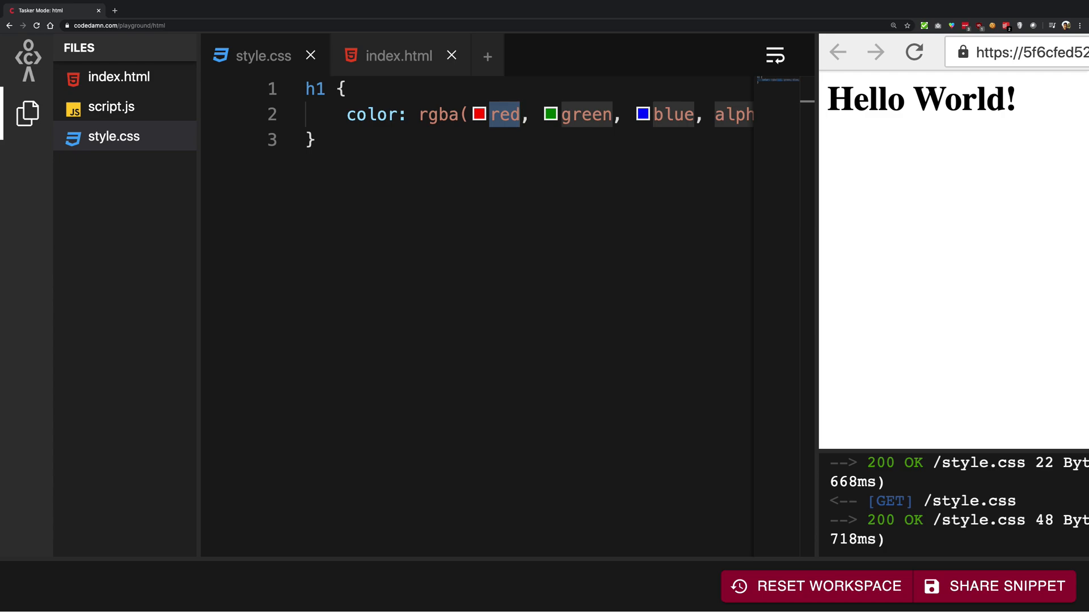
{"action": "type", "text": "100"}
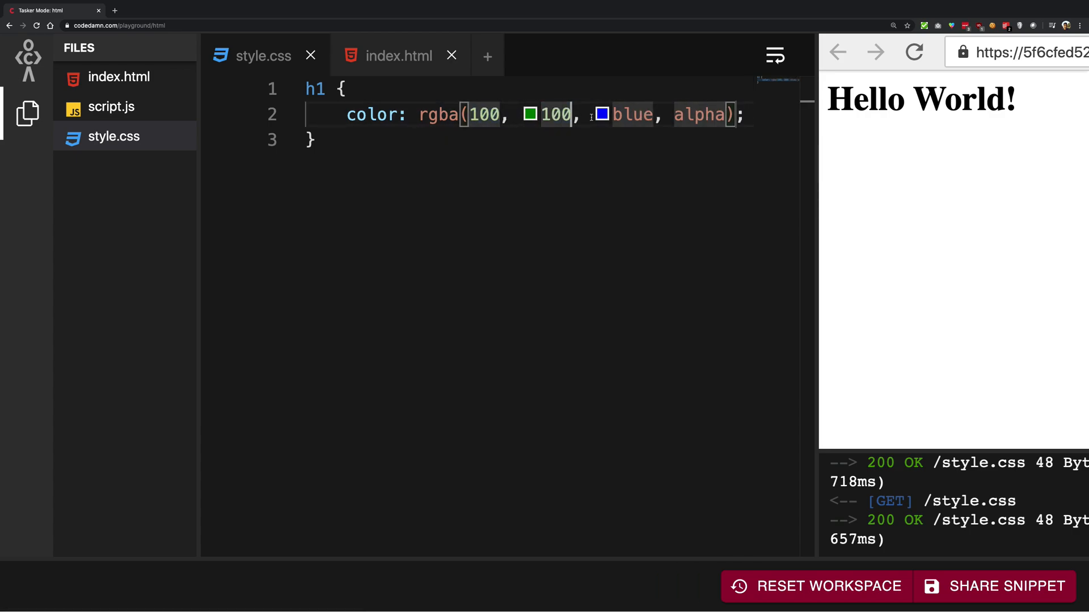
{"action": "type", "text": "100"}
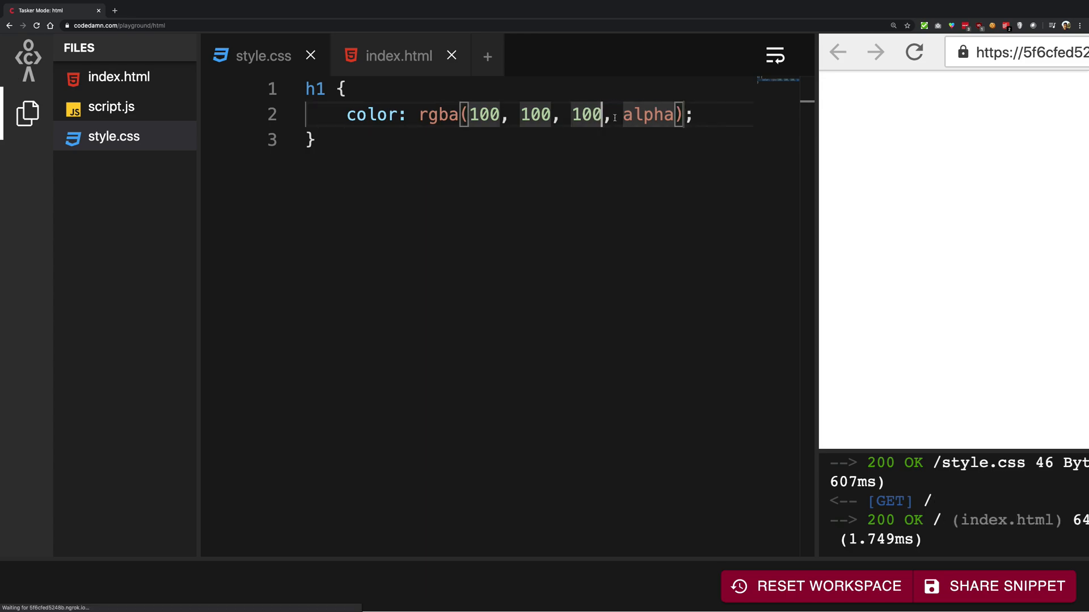
{"action": "type", "text": "1"}
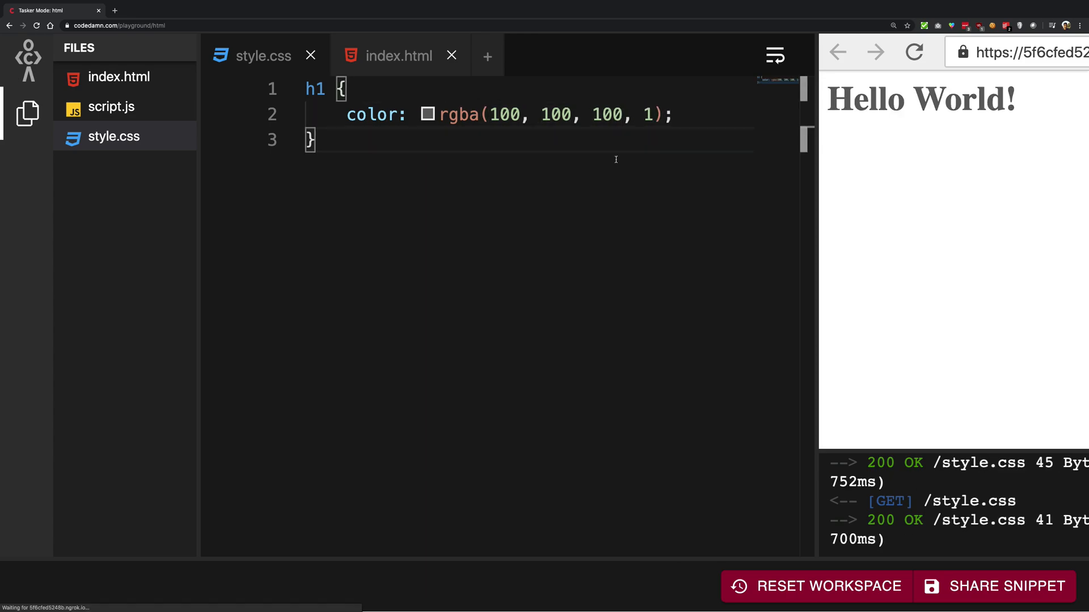
{"action": "mouse_move", "coordinate": [869, 110]}
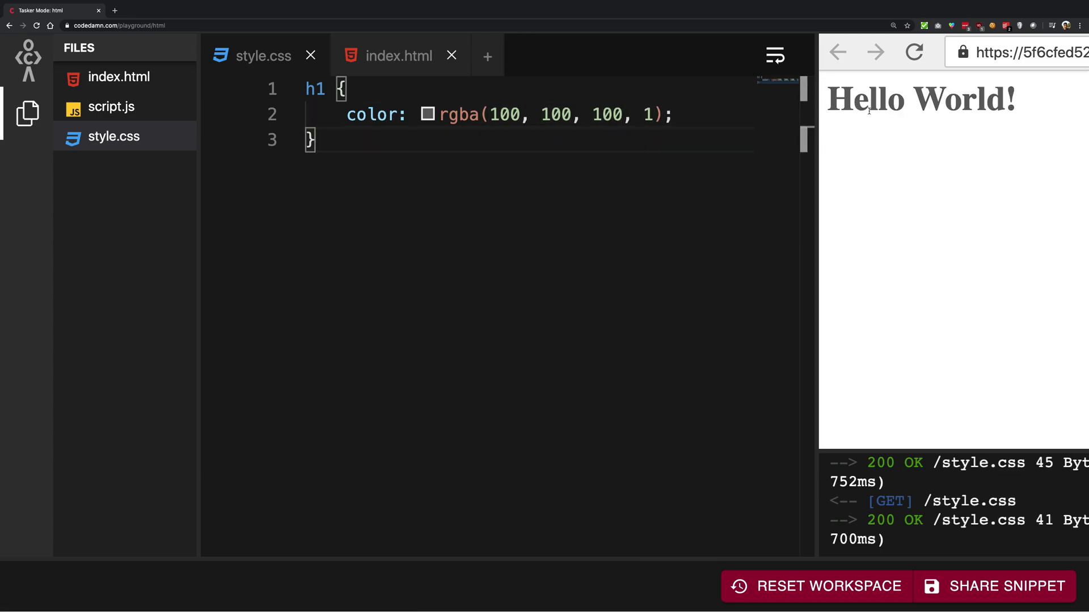
- Lower the alpha from 1 to 0.5 so the grey heading appears faded
{"action": "double_click", "coordinate": [645, 114]}
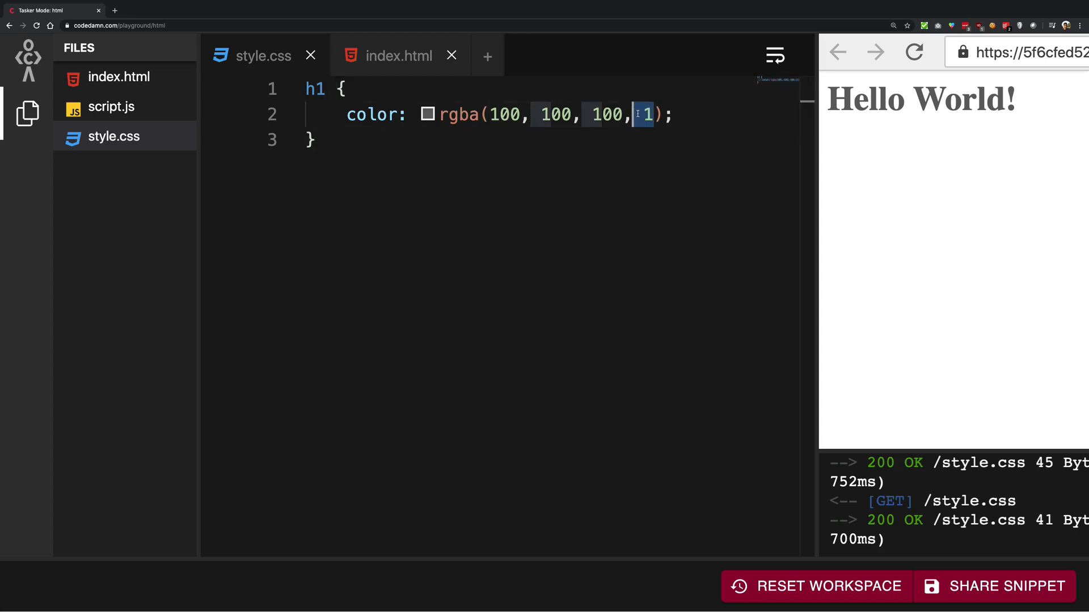
{"action": "left_click", "coordinate": [639, 140]}
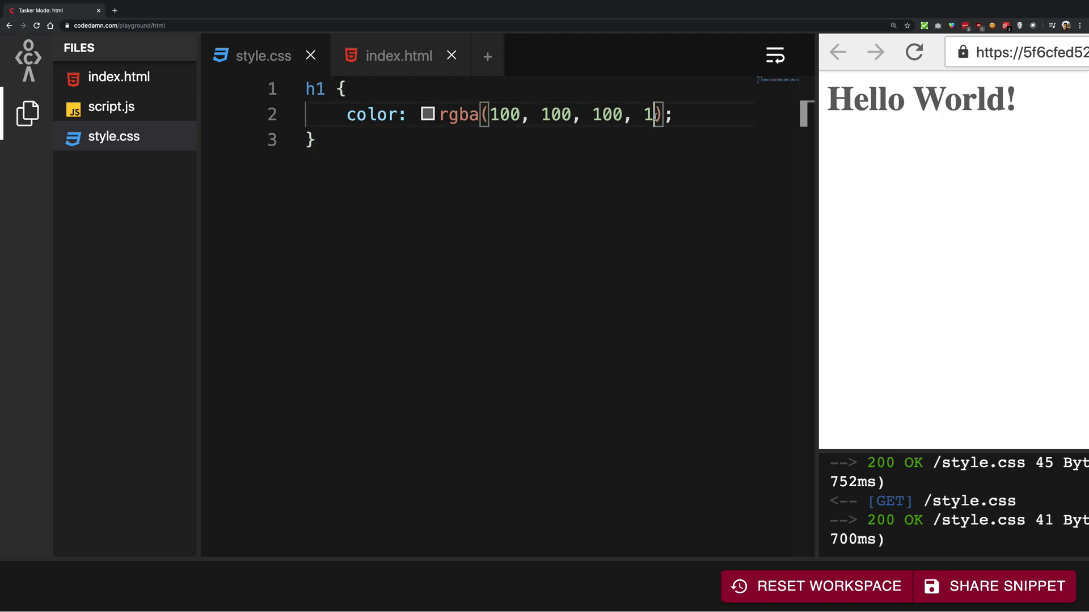
{"action": "type", "text": "0.5"}
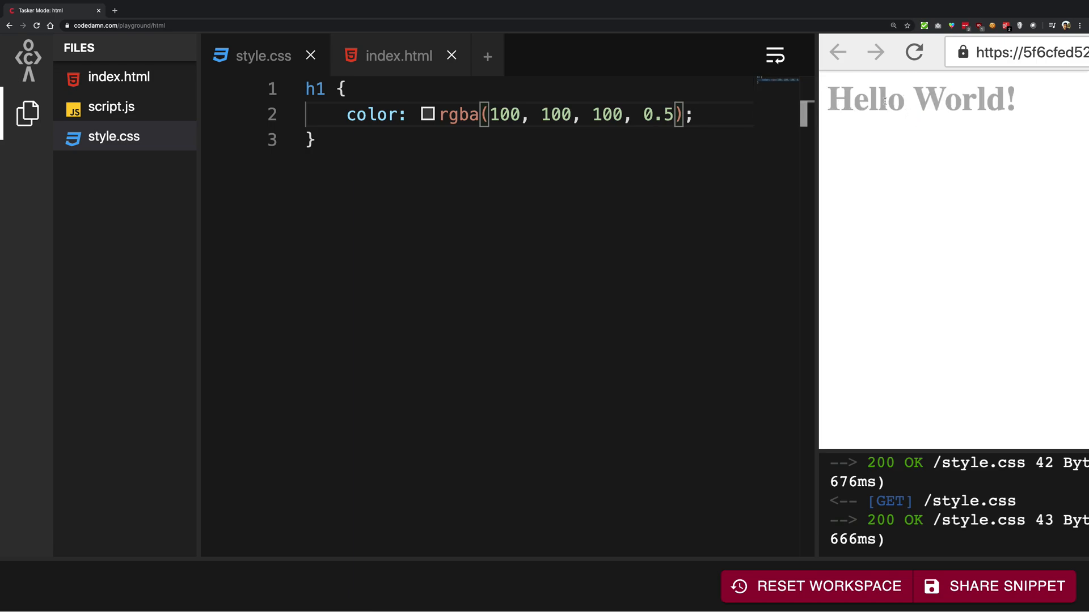
{"action": "mouse_move", "coordinate": [896, 110]}
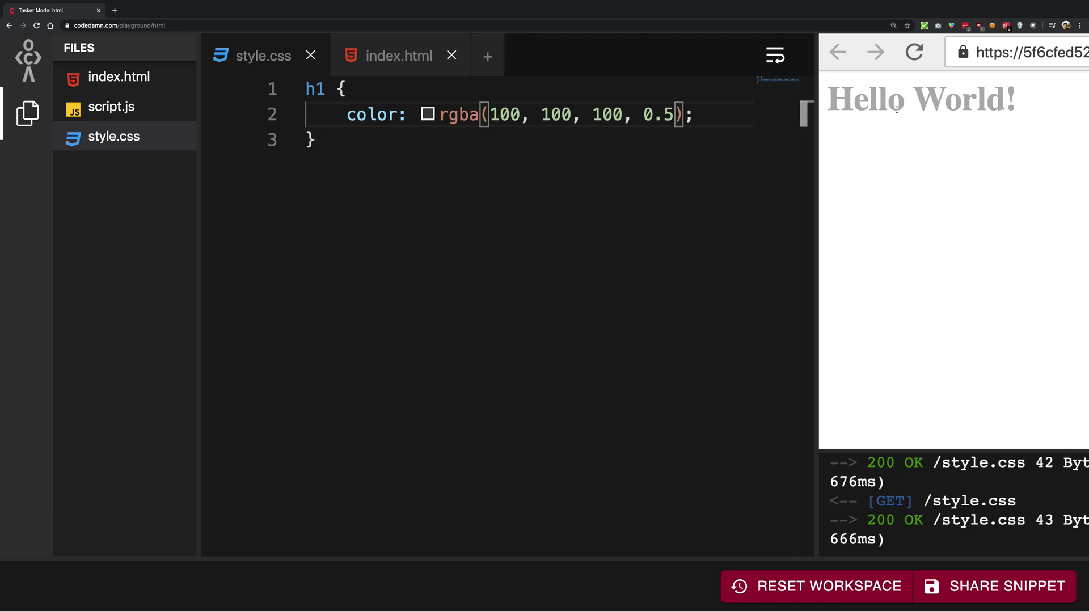
{"action": "left_click", "coordinate": [692, 115]}
{"action": "type", "text": "background-color: ;"}
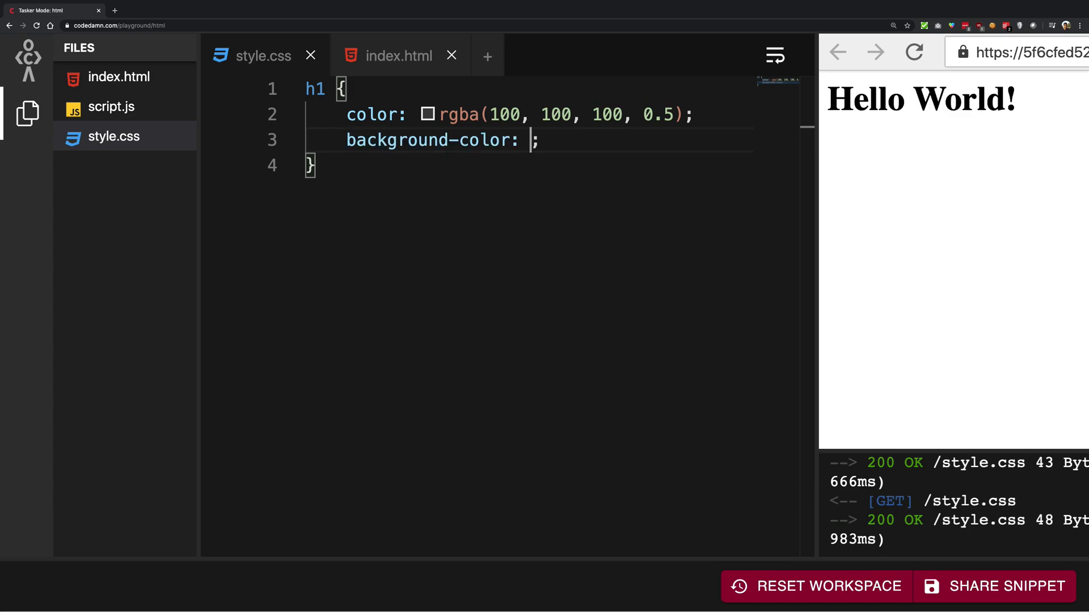
- Set background-color: red and the text colour to rgba(0, 255, 0, 1)
{"action": "type", "text": "red"}
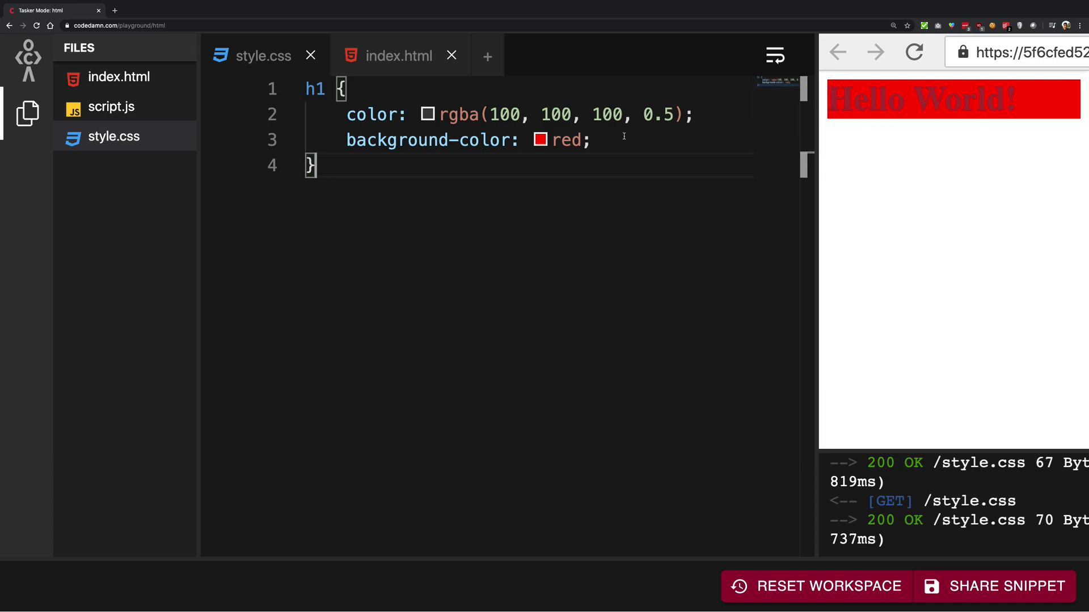
{"action": "type", "text": "1"}
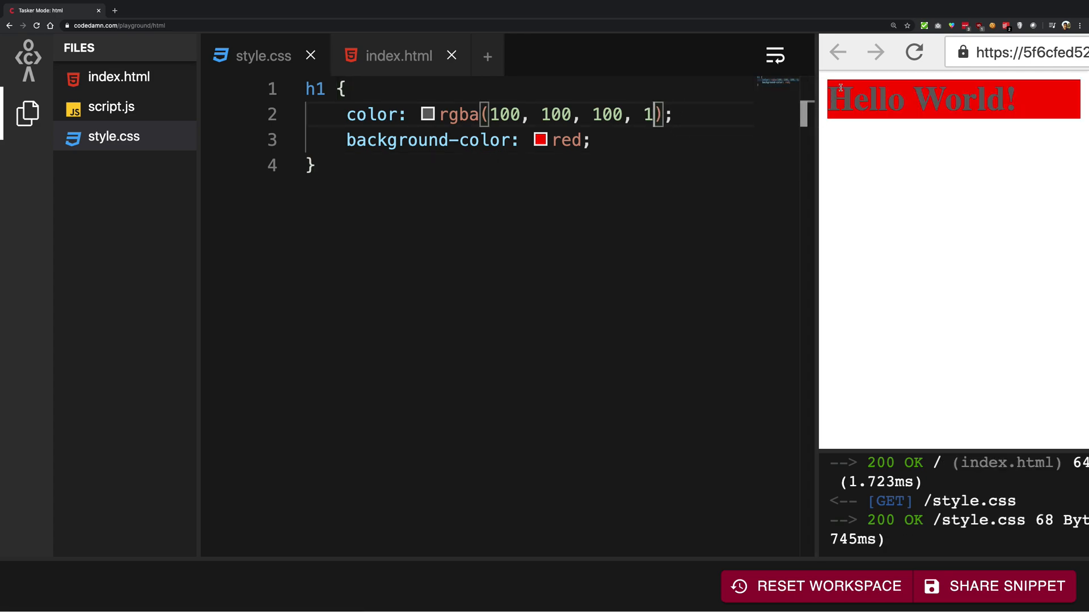
{"action": "left_click", "coordinate": [427, 114]}
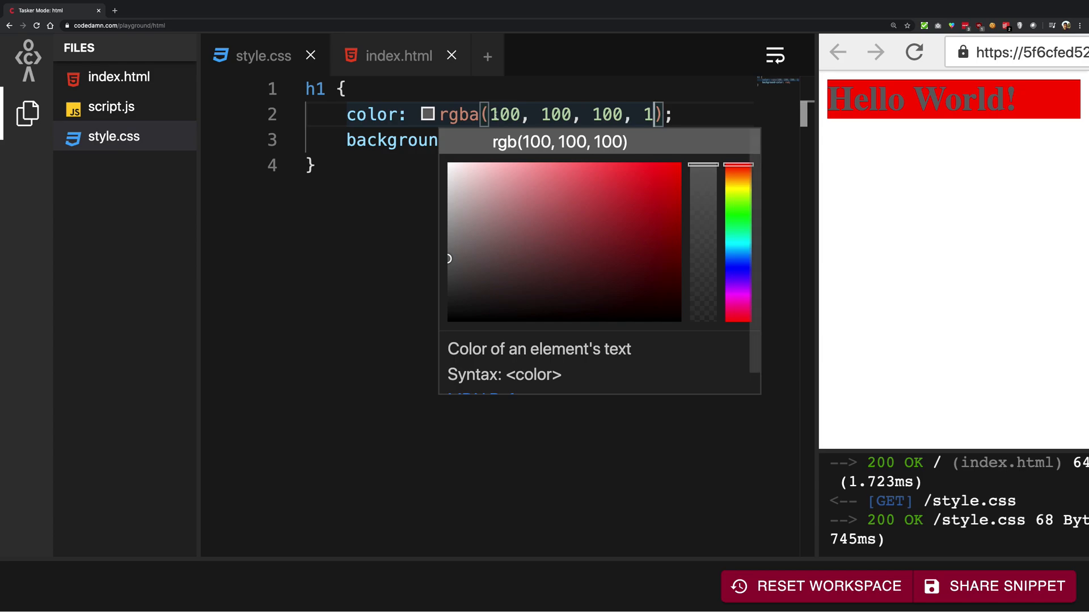
{"action": "type", "text": "255"}
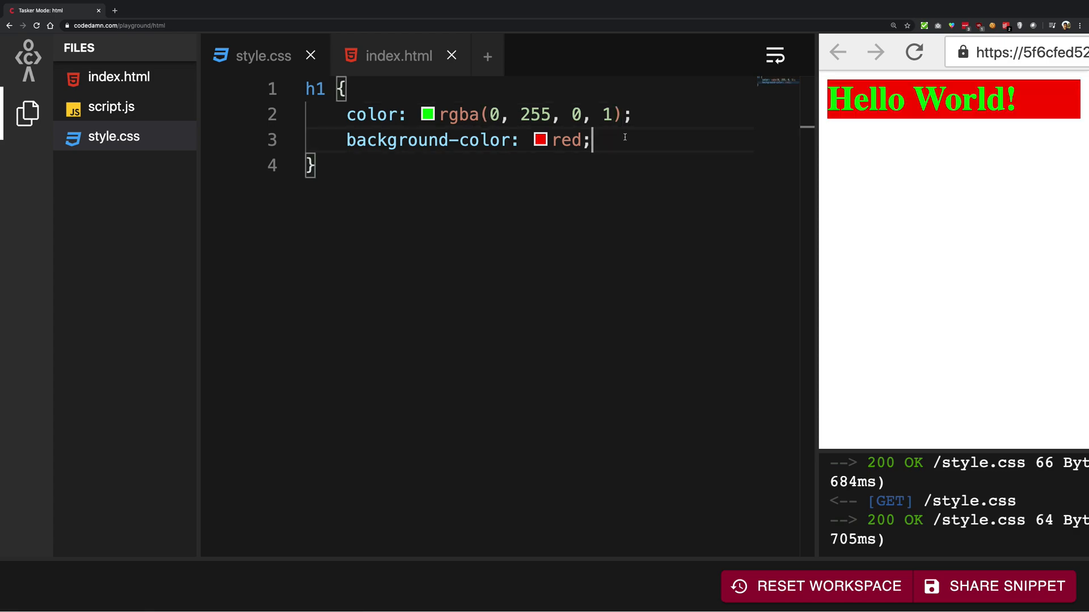
- Try alpha values 0.1 and 0.8 for the green text
{"action": "left_click", "coordinate": [610, 115]}
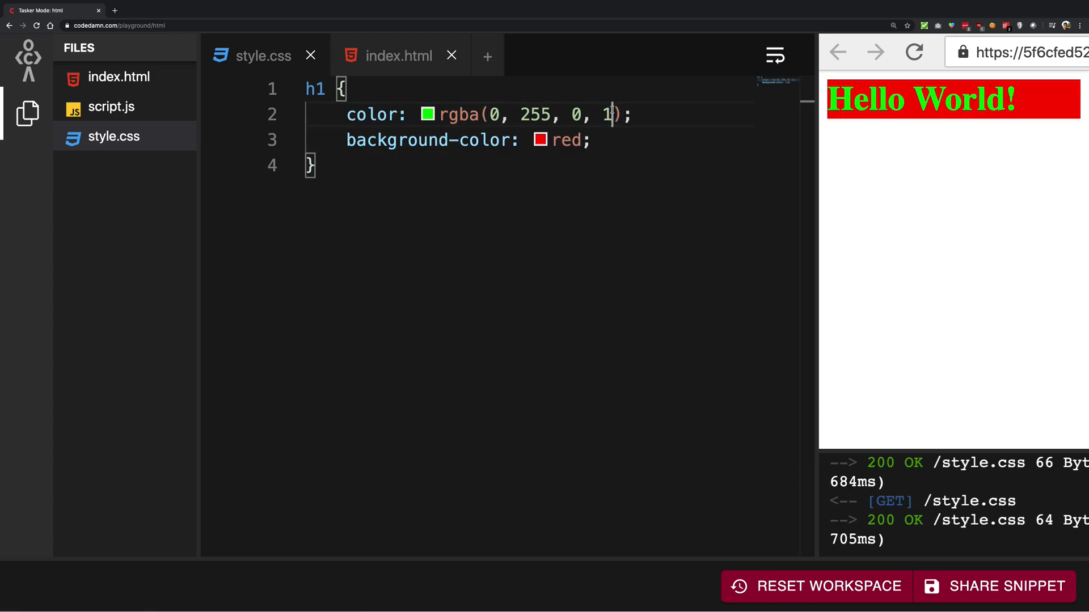
{"action": "key", "text": "Backspace"}
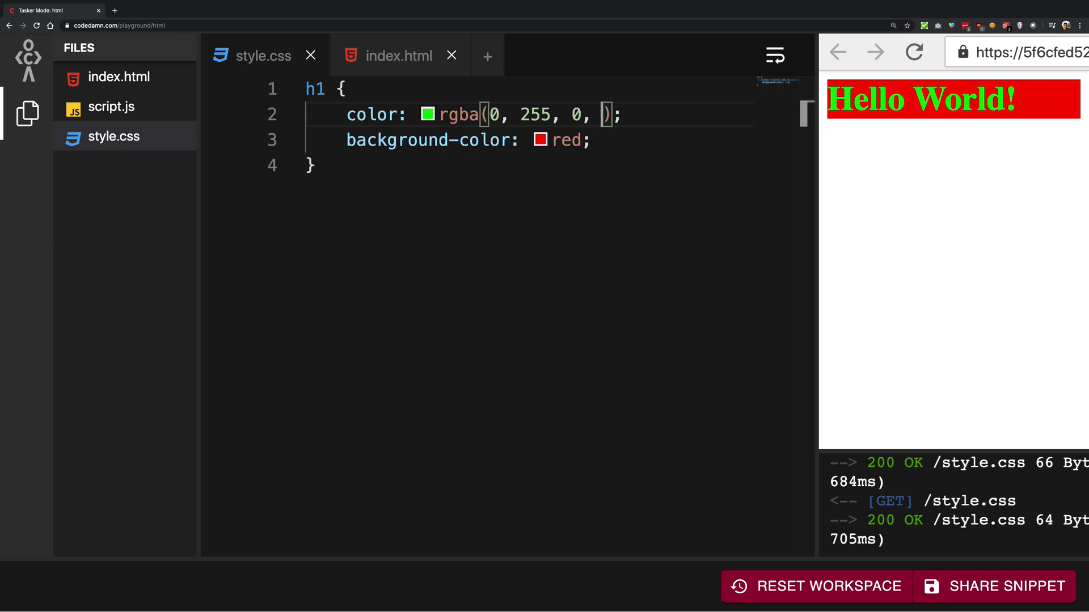
{"action": "type", "text": "0.1"}
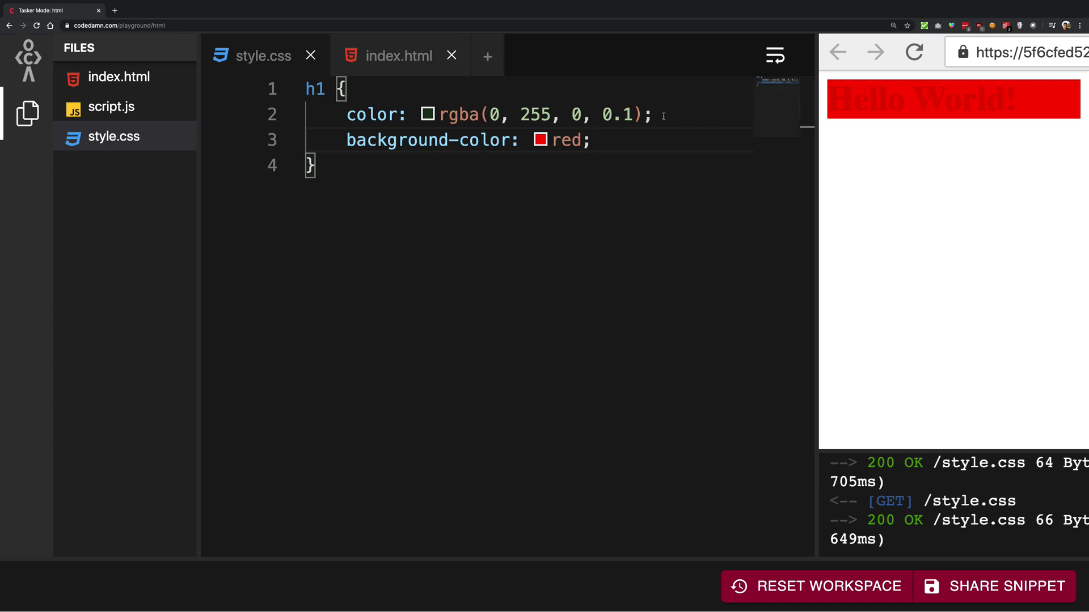
{"action": "type", "text": "0.8"}
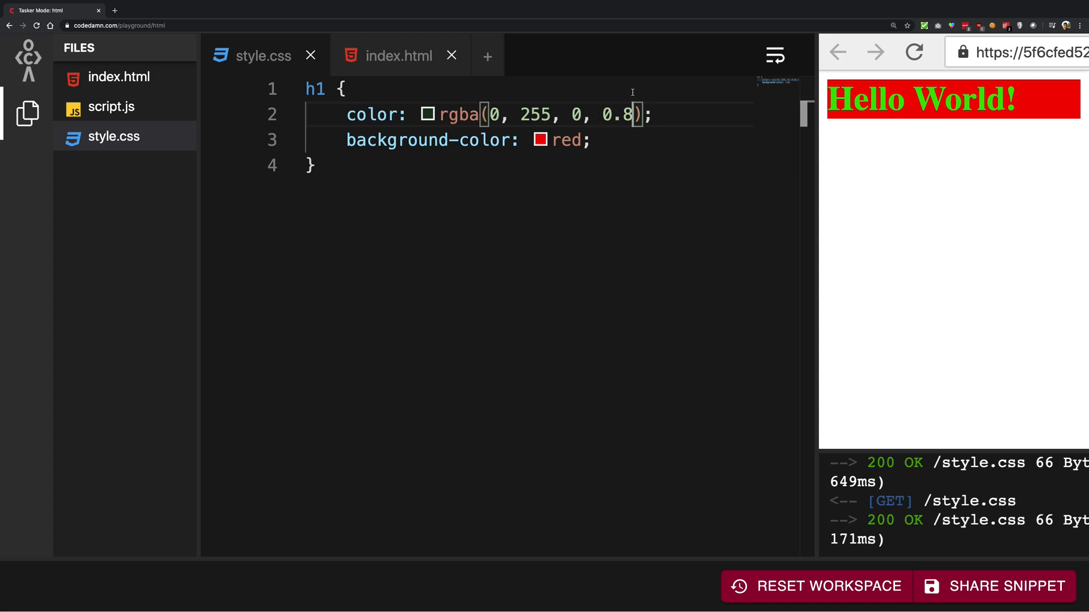
- Drag the picker's opacity slider to make the green text about half transparent
{"action": "left_click", "coordinate": [428, 115]}
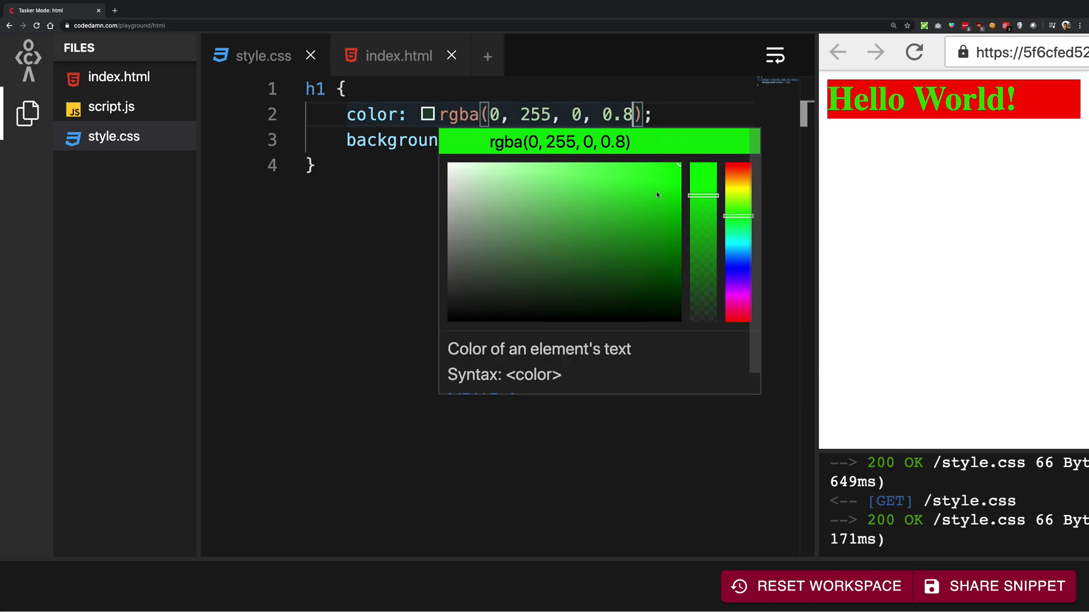
{"action": "left_click_drag", "start_coordinate": [702, 196], "coordinate": [702, 242]}
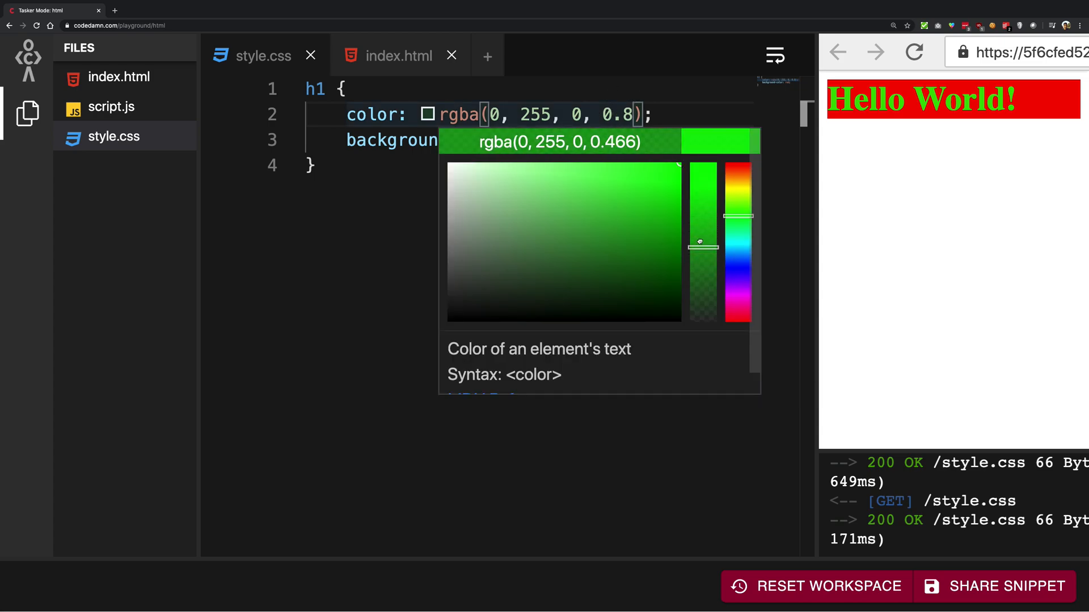
{"action": "left_click_drag", "start_coordinate": [701, 240], "coordinate": [701, 264]}
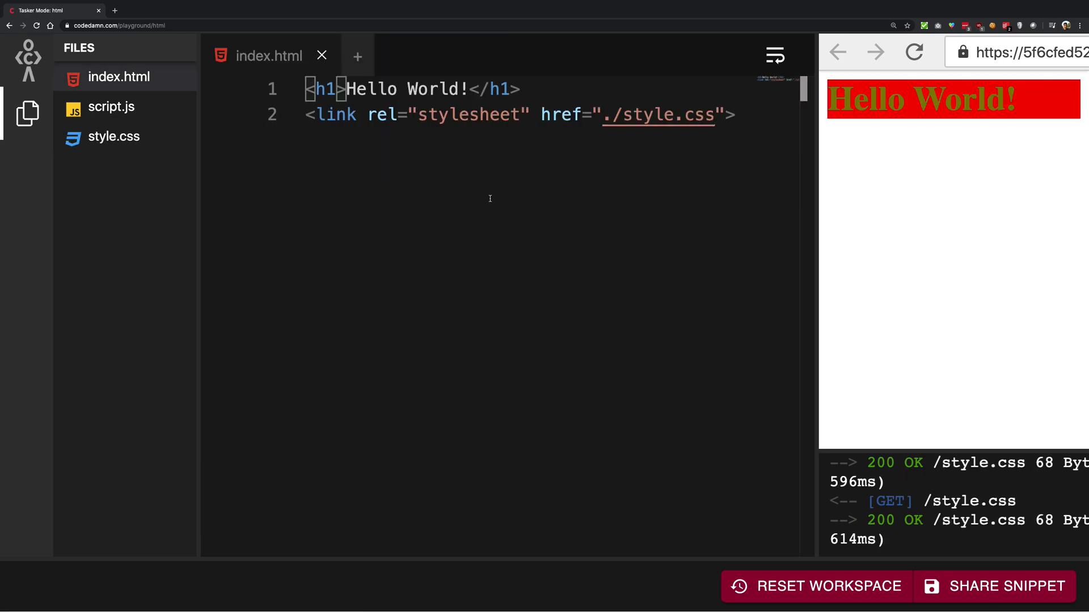
- Convert the translucent green text colour to the eight-digit hex #00ff007a in style.css
{"action": "left_click", "coordinate": [113, 137]}
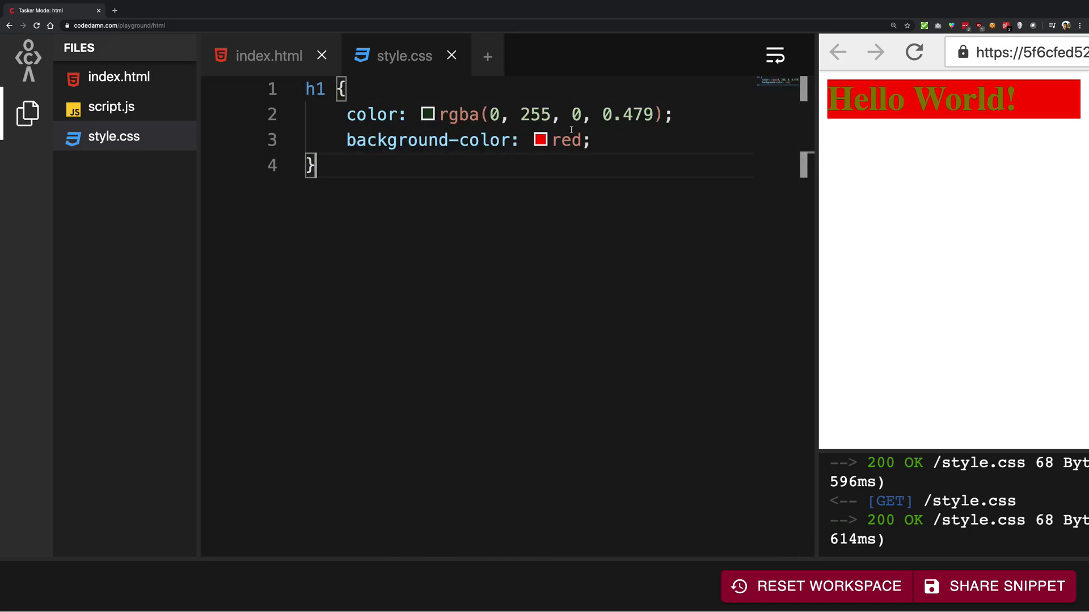
{"action": "left_click", "coordinate": [428, 114]}
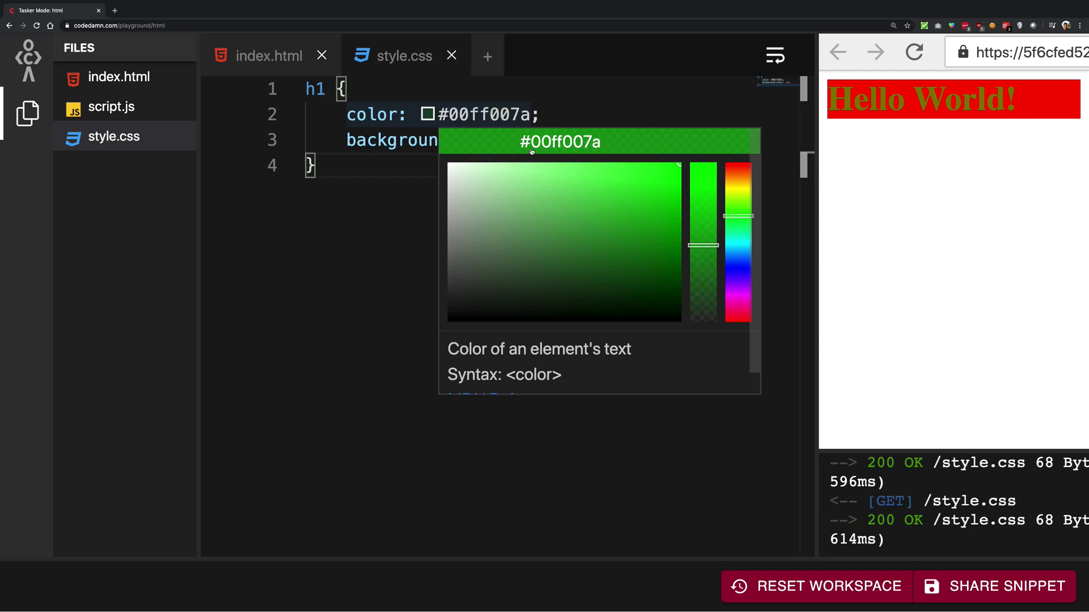